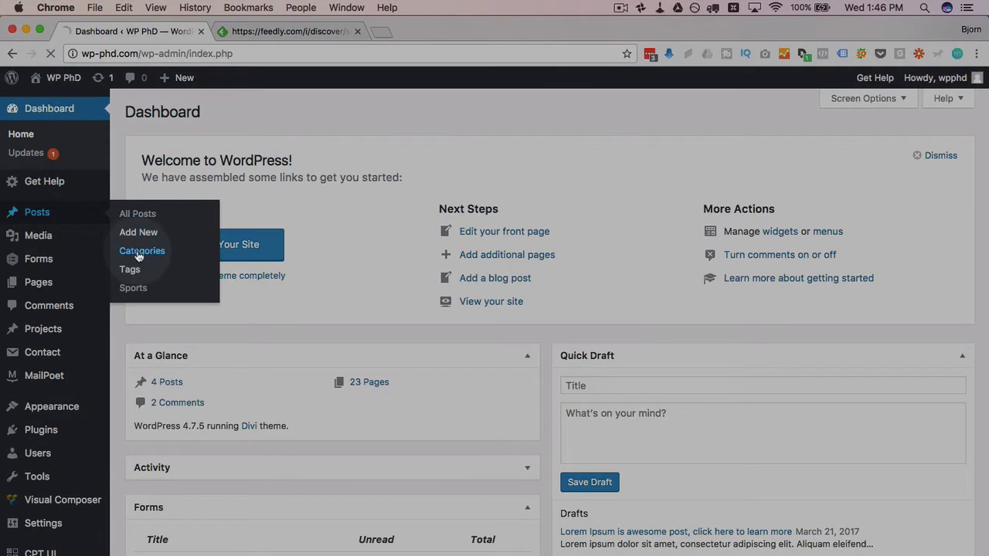
- Go to Posts > Categories showing Movies, Sports and Uncategorized, then switch to the site's front-end tab
{"action": "left_click", "coordinate": [142, 251]}
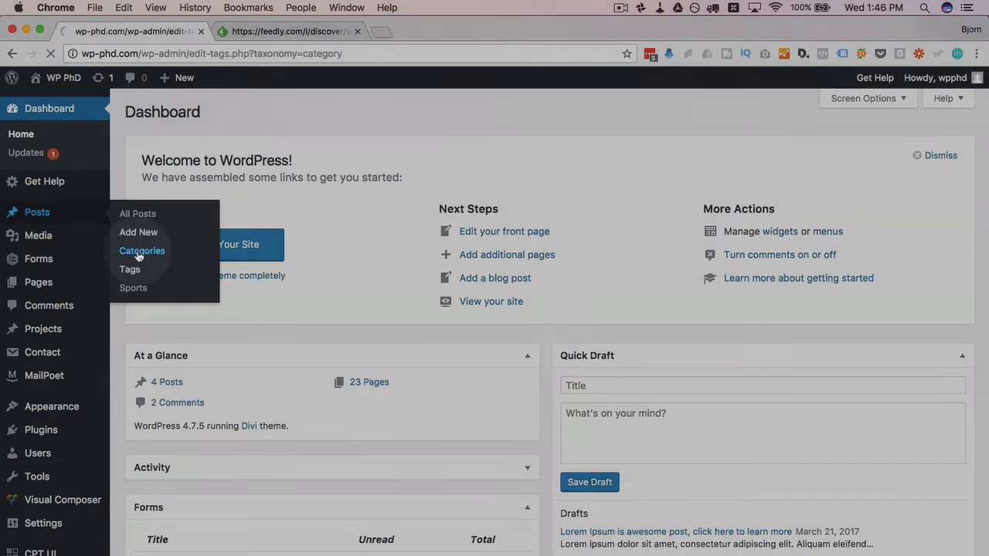
{"action": "left_click", "coordinate": [142, 250]}
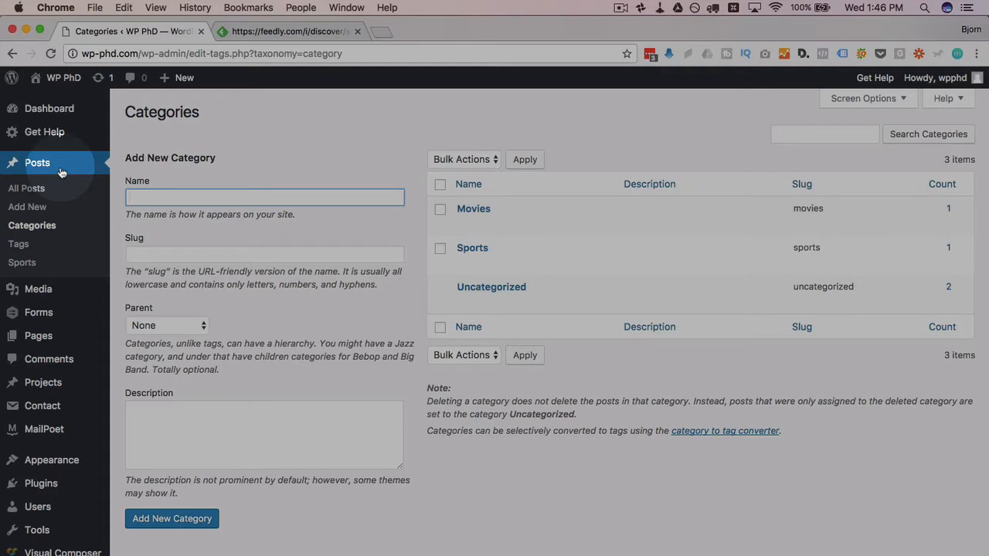
{"action": "left_click", "coordinate": [221, 31]}
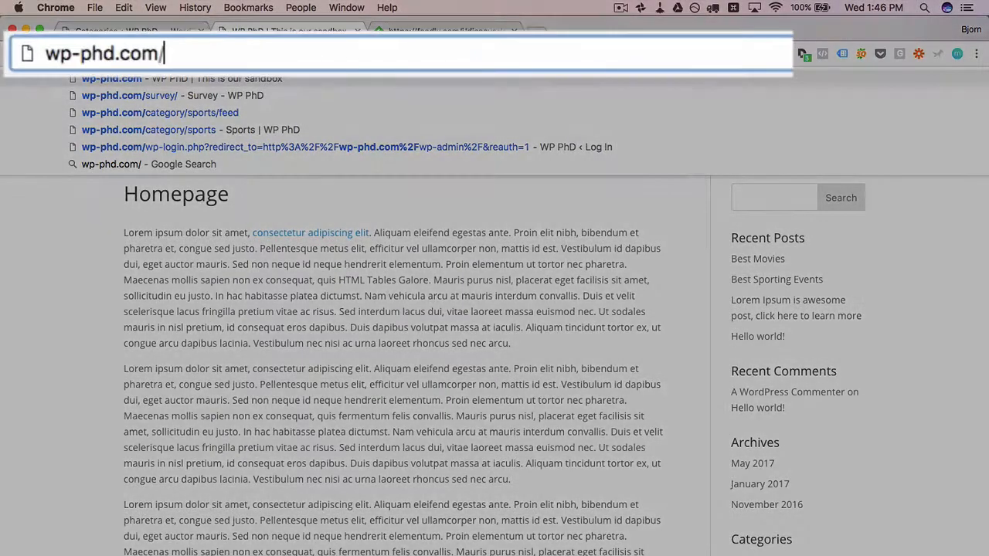
- Load wp-phd.com/category/movies, then change the address to the Sports category archive
{"action": "type", "text": "categore"}
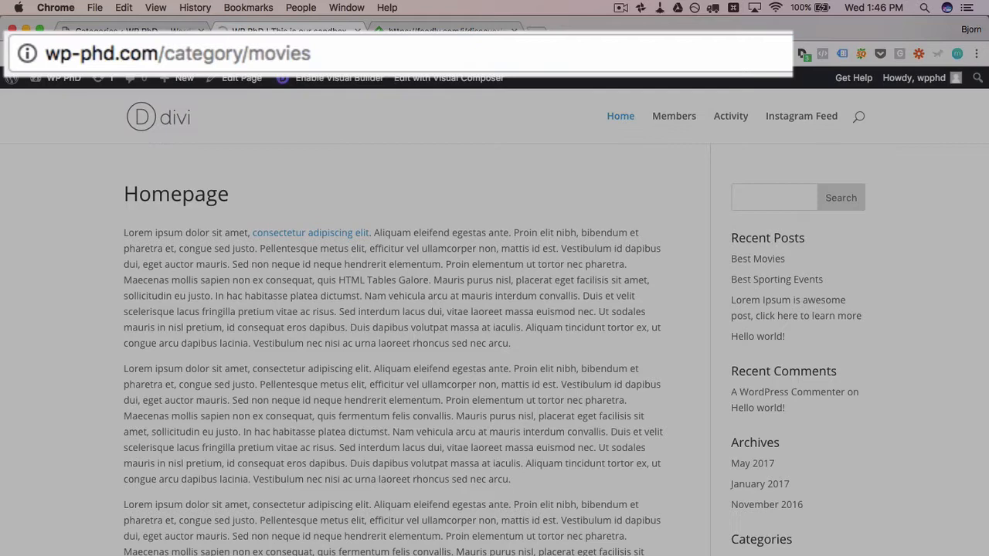
{"action": "left_click", "coordinate": [757, 258]}
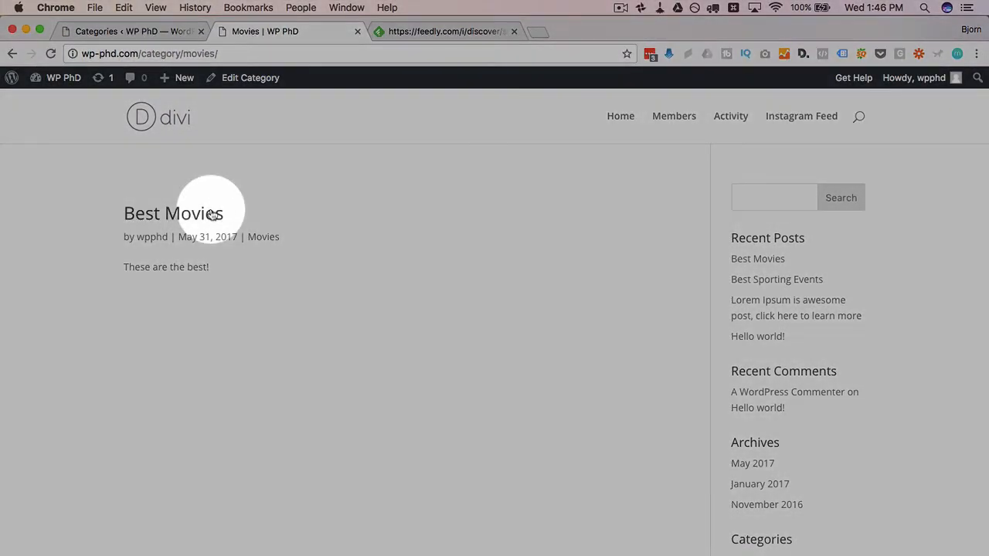
{"action": "left_click_drag", "start_coordinate": [214, 213], "coordinate": [246, 290]}
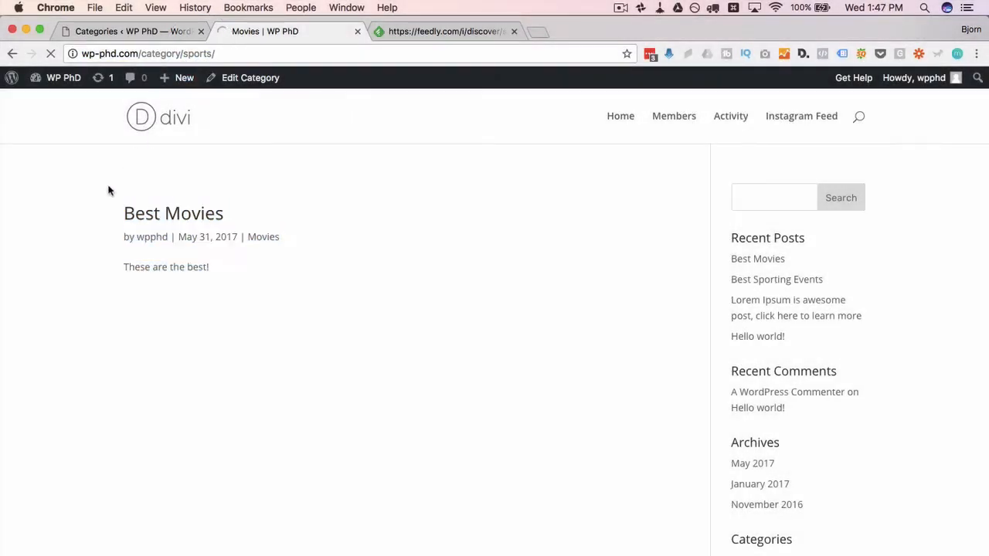
{"action": "left_click", "coordinate": [776, 278]}
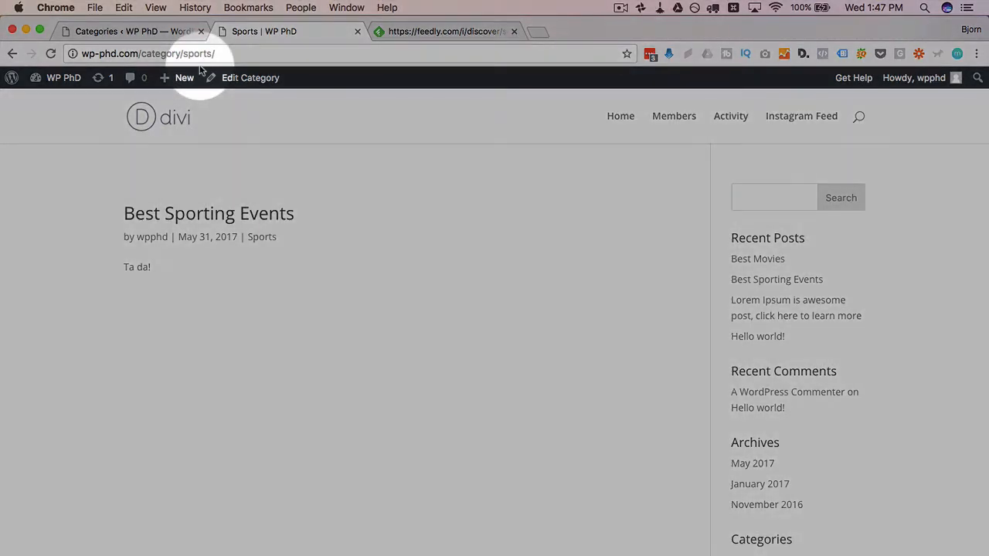
{"action": "left_click", "coordinate": [241, 53]}
{"action": "type", "text": "feed/"}
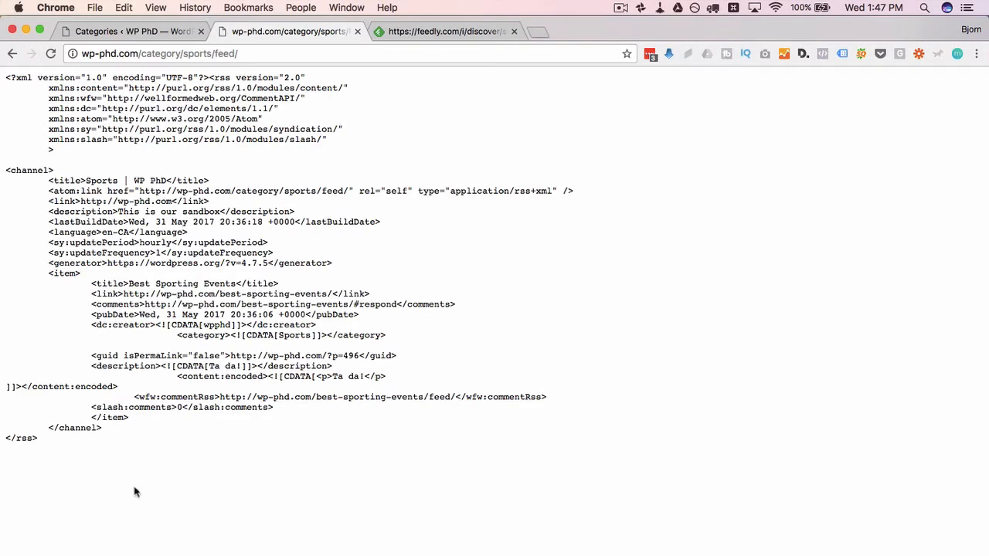
{"action": "mouse_move", "coordinate": [130, 502]}
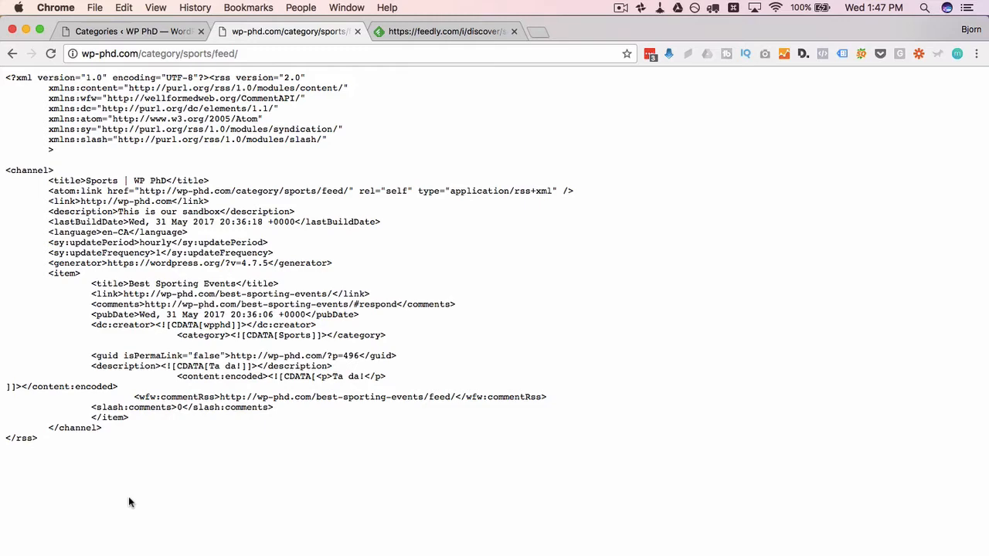
- Select the Sports feed address wp-phd.com/category/sports/feed/ and copy it
{"action": "left_click", "coordinate": [155, 52]}
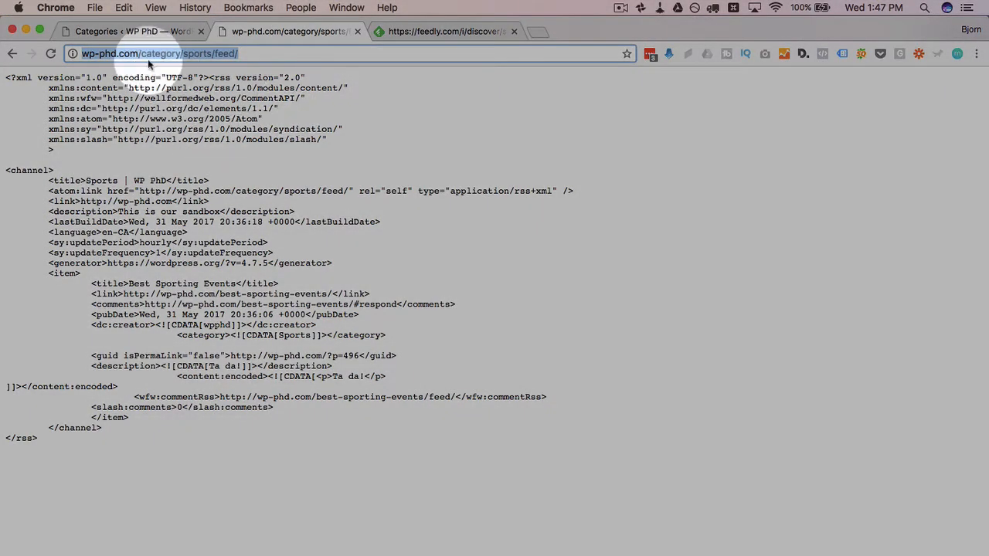
{"action": "right_click", "coordinate": [155, 53]}
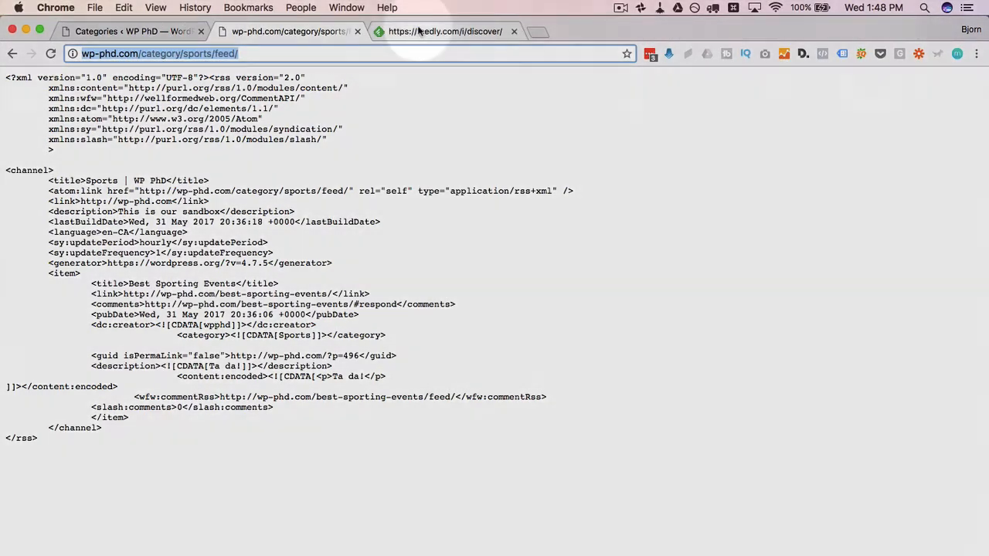
{"action": "left_click", "coordinate": [445, 31]}
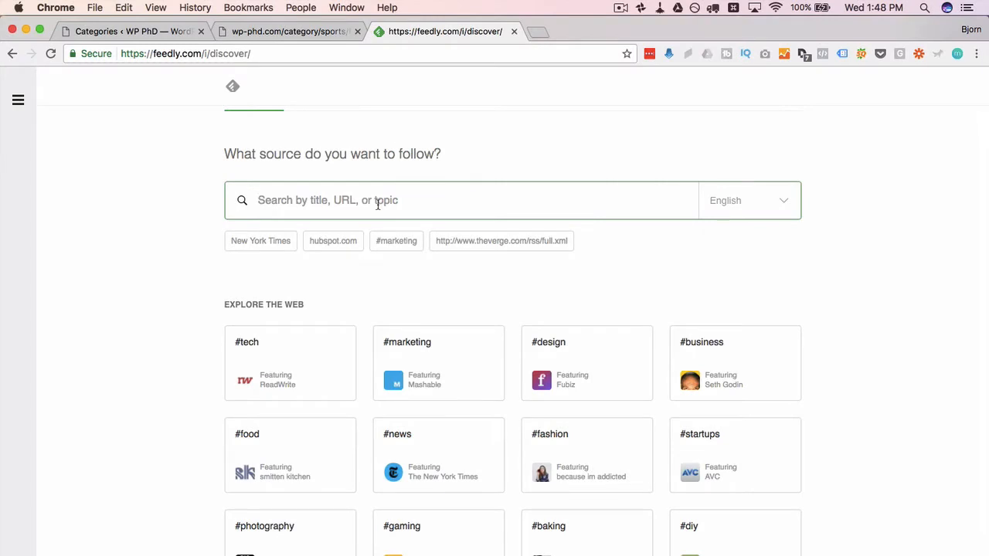
{"action": "type", "text": "http://wp-phd.com/category/sports/feed/"}
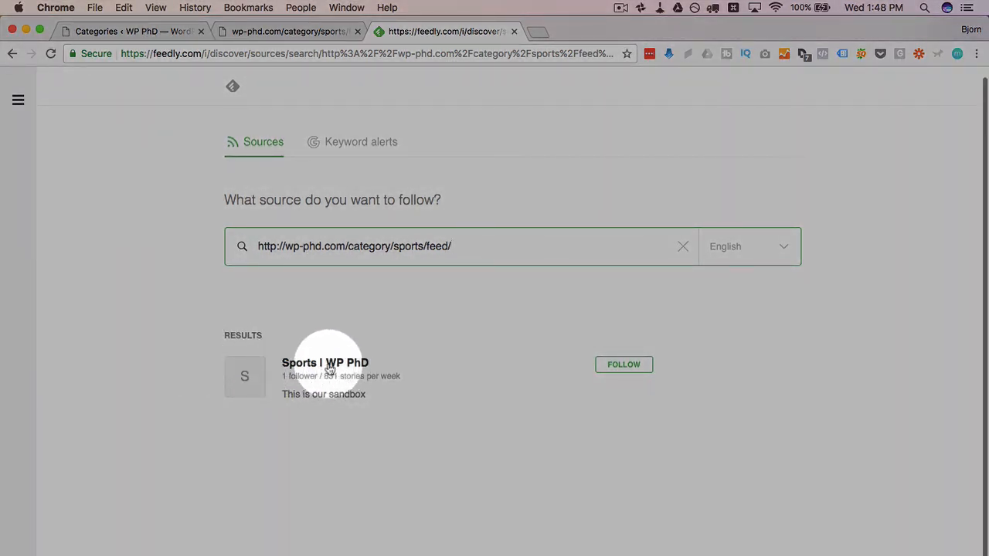
{"action": "left_click", "coordinate": [324, 361]}
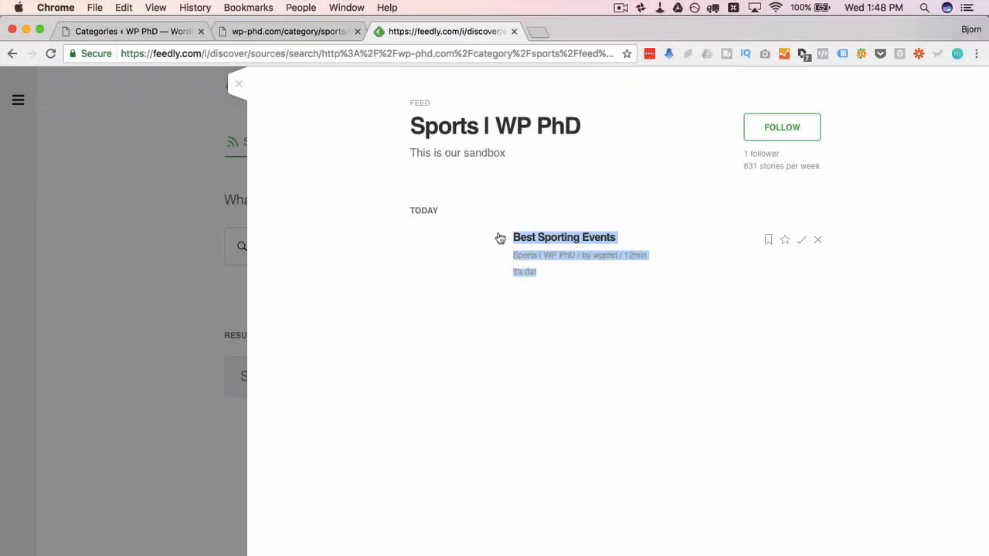
- Close the Sports feed preview and select the word sports in the searched address
{"action": "left_click", "coordinate": [564, 238]}
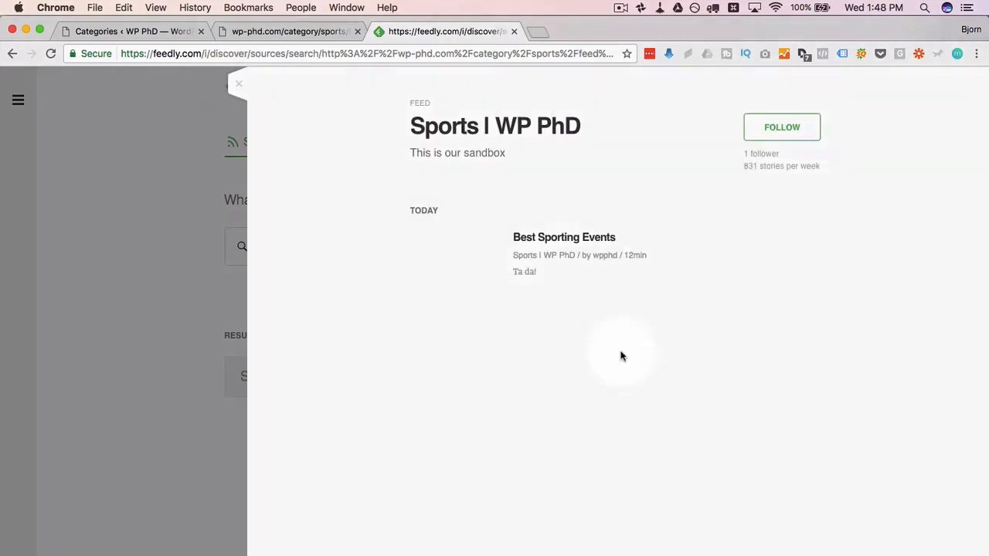
{"action": "left_click", "coordinate": [238, 84]}
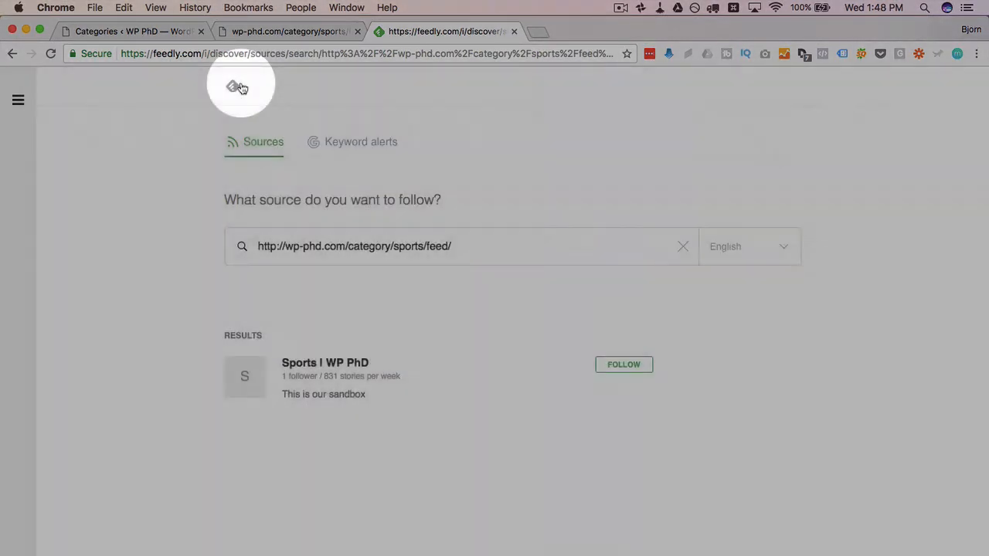
{"action": "double_click", "coordinate": [408, 246]}
{"action": "type", "text": "movie"}
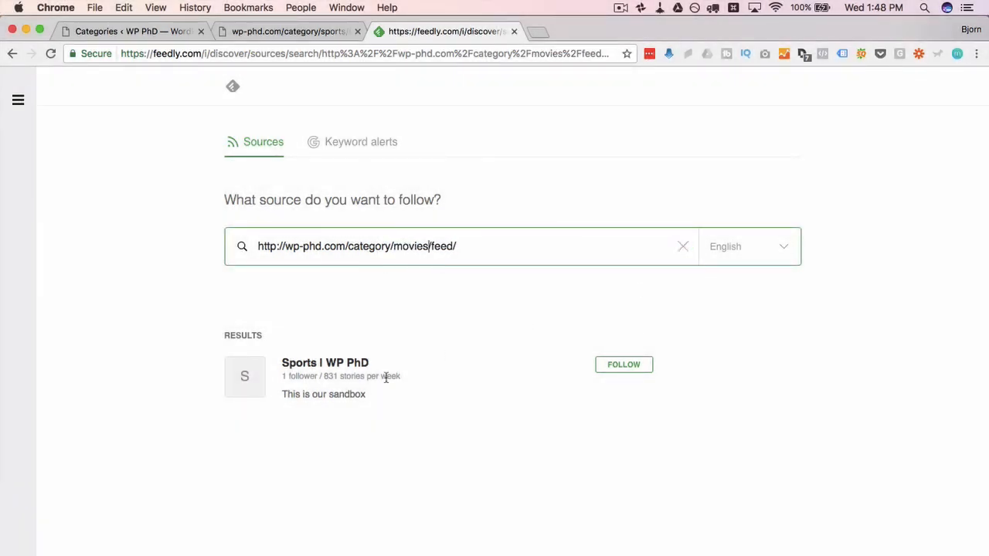
{"action": "left_click", "coordinate": [324, 363]}
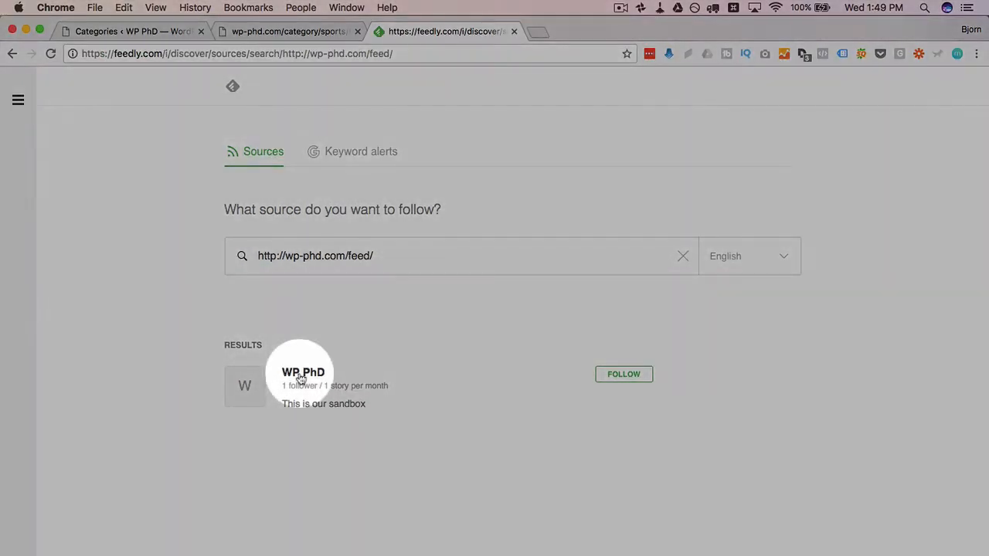
{"action": "left_click", "coordinate": [302, 386]}
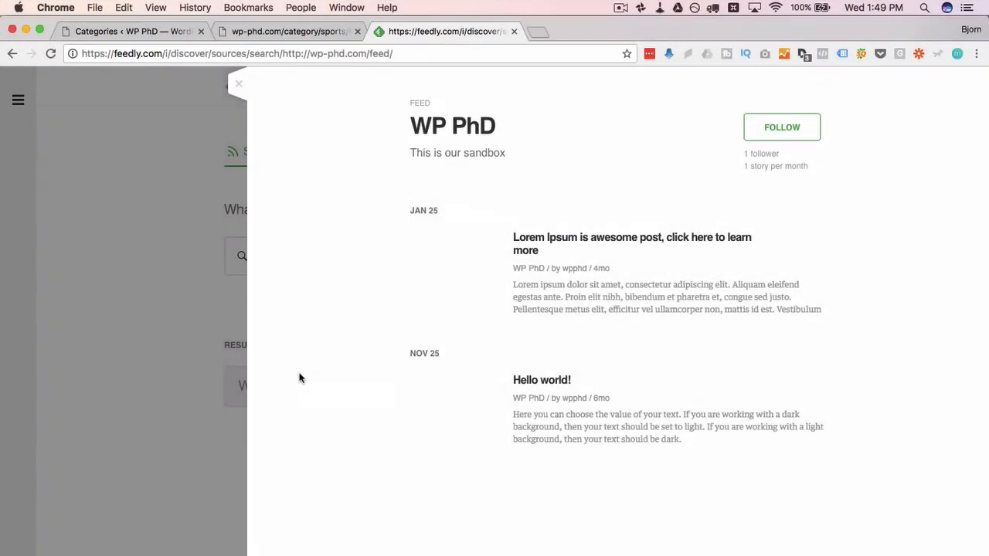
{"action": "mouse_move", "coordinate": [544, 262]}
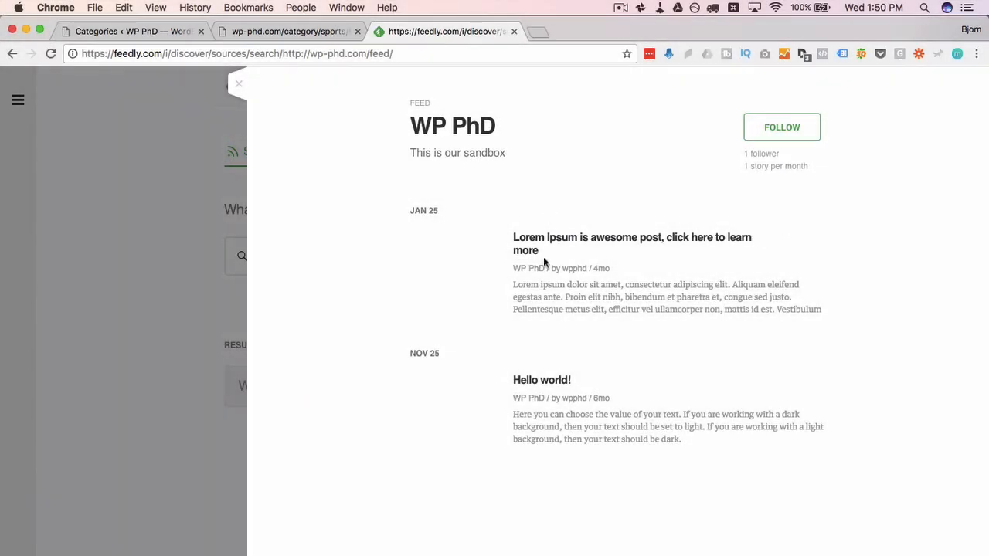
{"action": "mouse_move", "coordinate": [445, 482]}
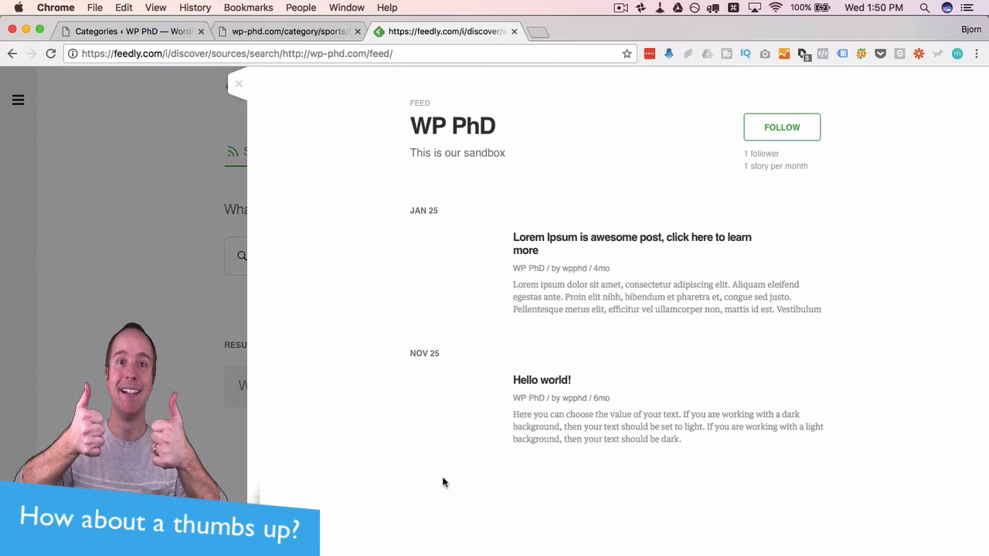
{"action": "mouse_move", "coordinate": [485, 314]}
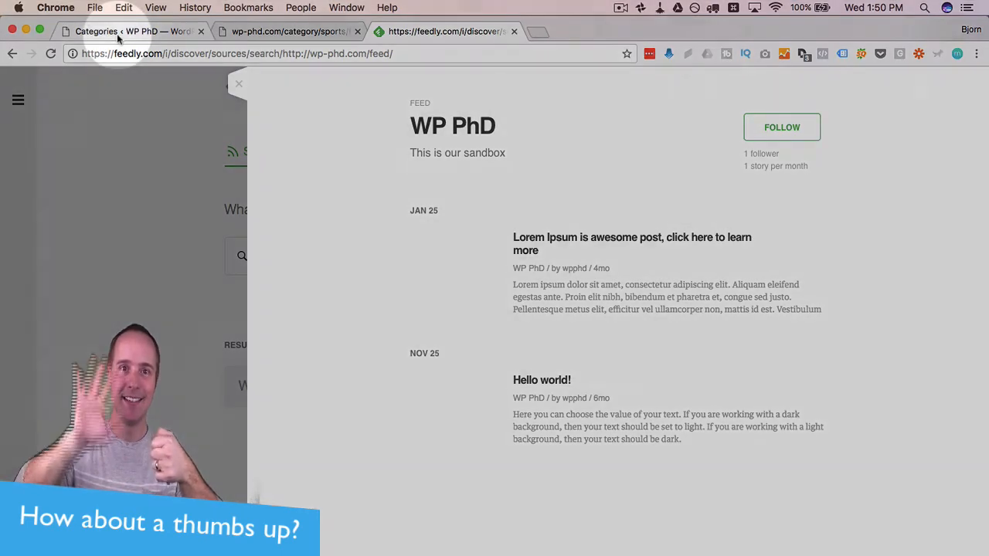
- Create a new category named All, then go to the All Posts list
{"action": "left_click", "coordinate": [132, 31]}
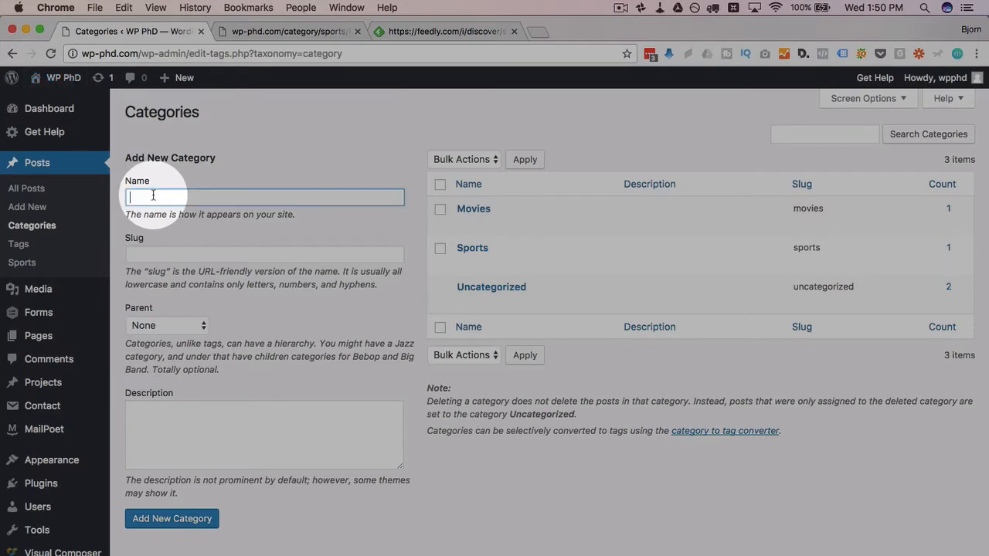
{"action": "type", "text": "All"}
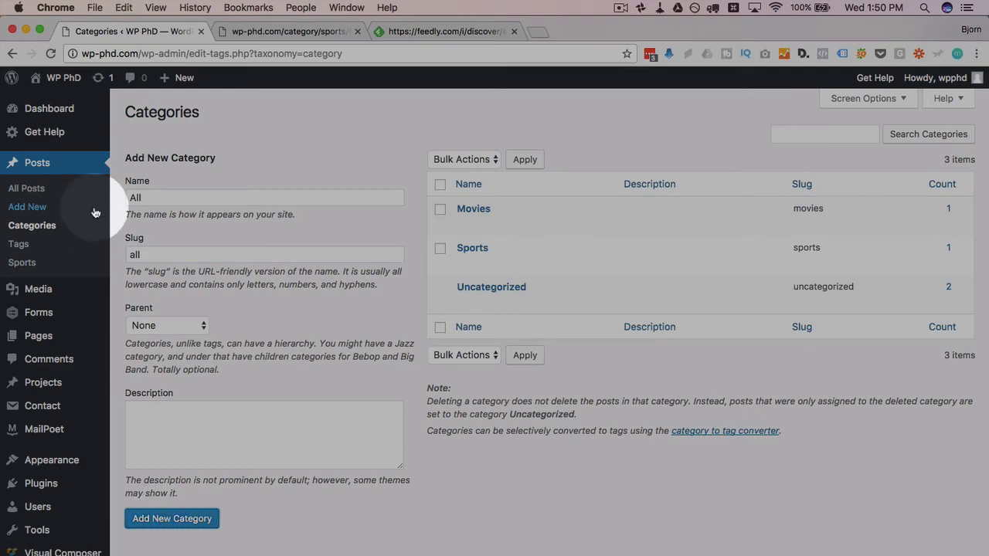
{"action": "left_click", "coordinate": [172, 519]}
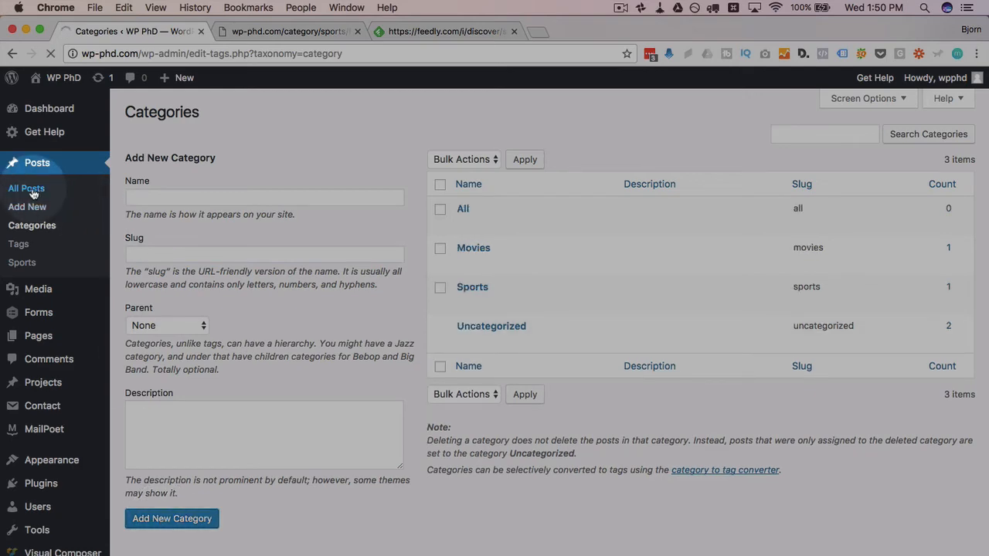
{"action": "left_click", "coordinate": [27, 189]}
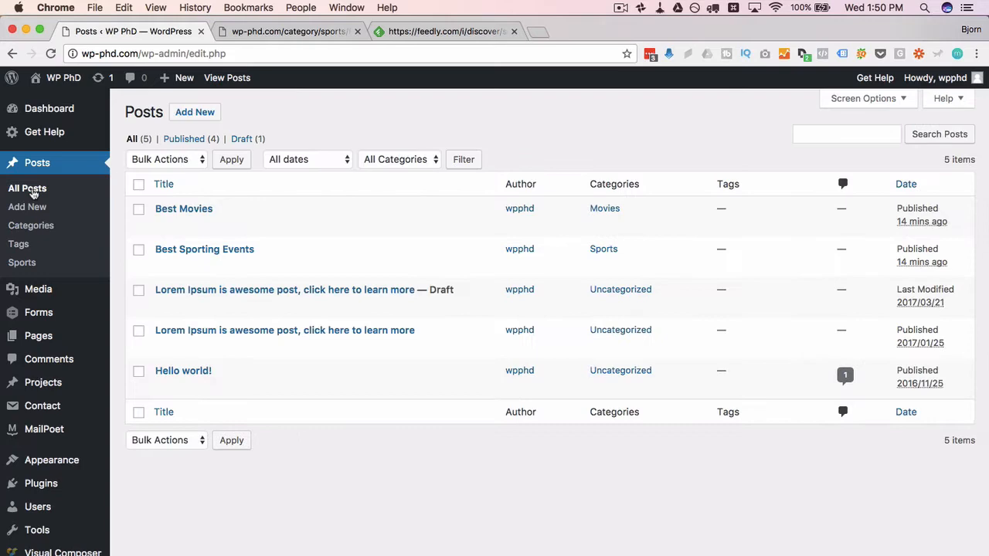
{"action": "mouse_move", "coordinate": [142, 192]}
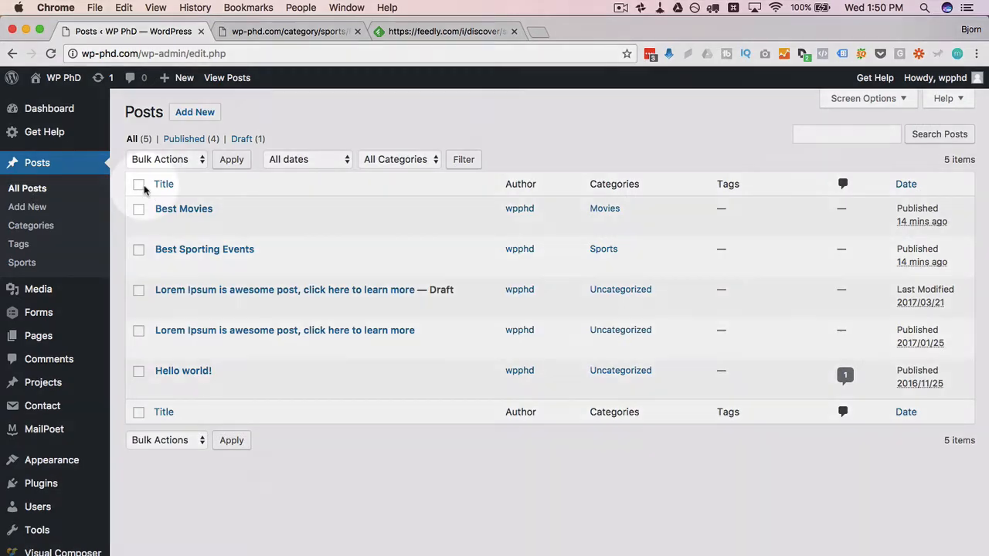
- Bulk-edit all five posts to add the All category and update them
{"action": "left_click", "coordinate": [139, 184]}
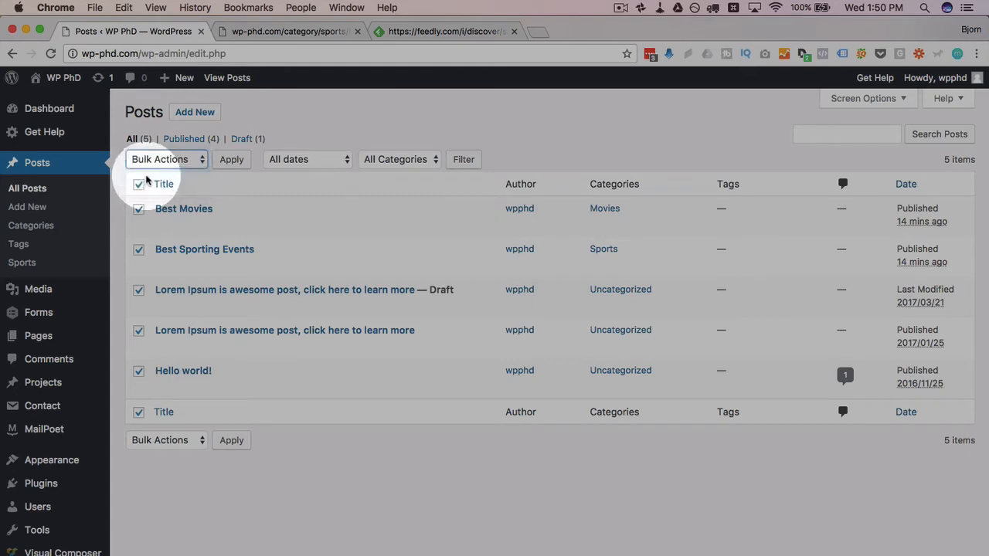
{"action": "left_click", "coordinate": [232, 159]}
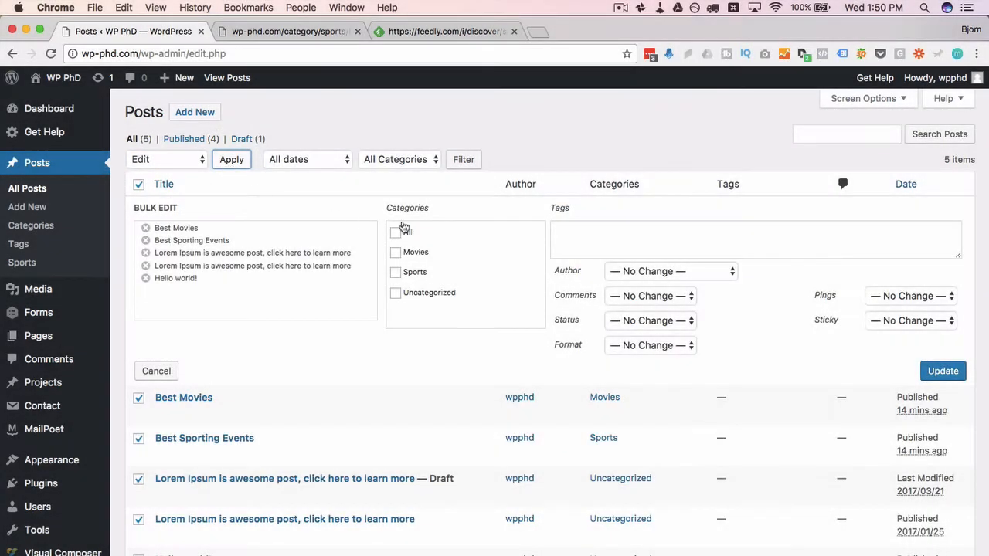
{"action": "left_click", "coordinate": [396, 232]}
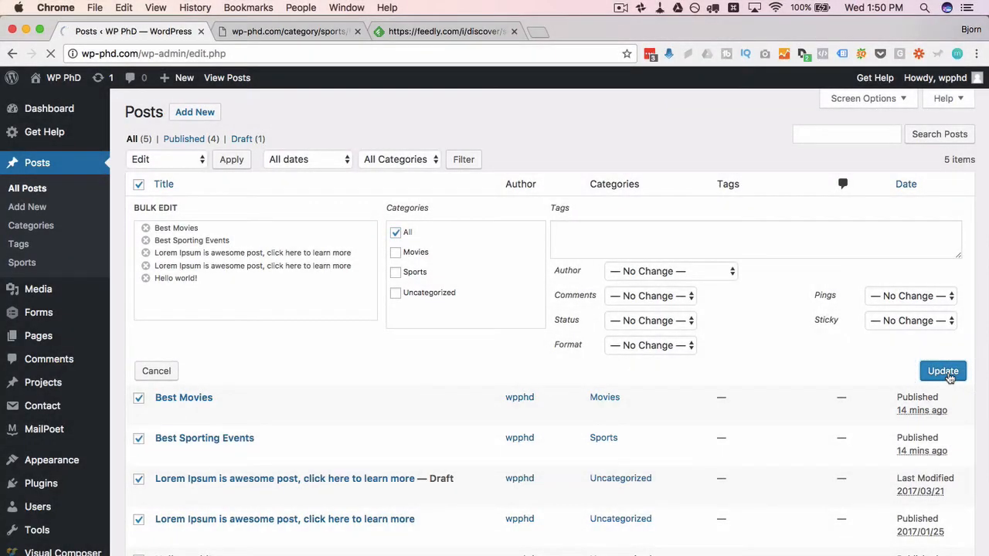
{"action": "left_click", "coordinate": [943, 371]}
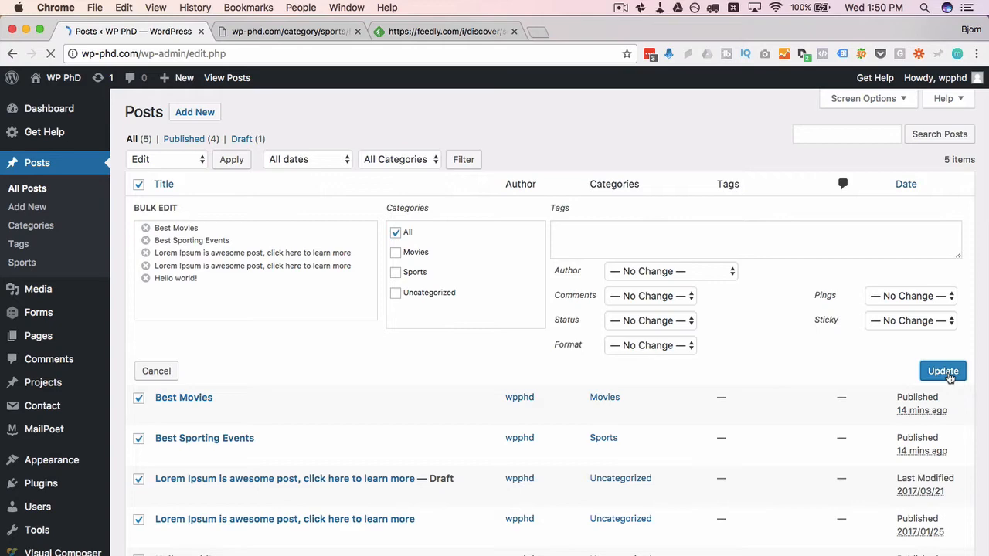
{"action": "left_click", "coordinate": [943, 371]}
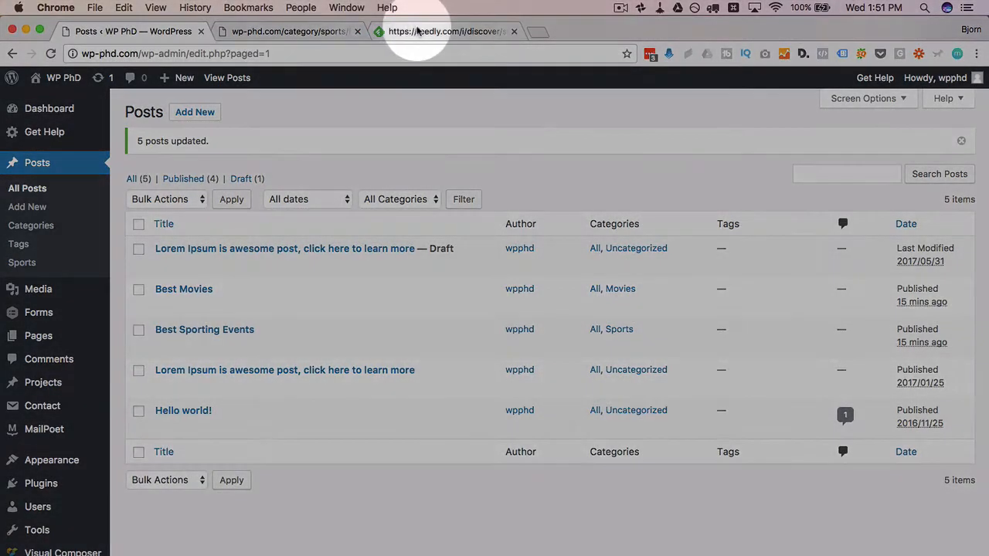
- Search Feedly for wp-phd.com/category/all/feed/ and confirm it finds All | WP PhD
{"action": "left_click", "coordinate": [445, 31]}
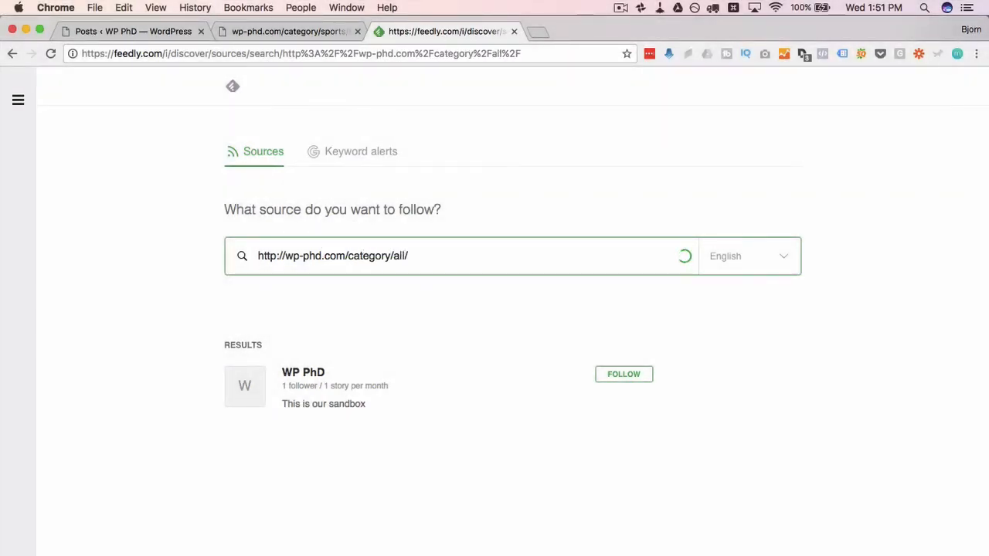
{"action": "type", "text": "feed/"}
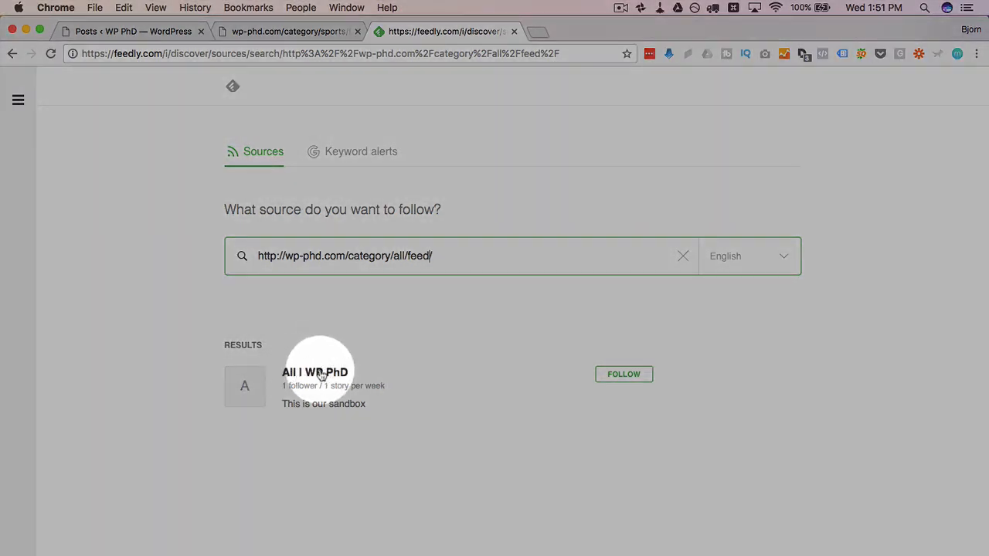
{"action": "left_click", "coordinate": [315, 387]}
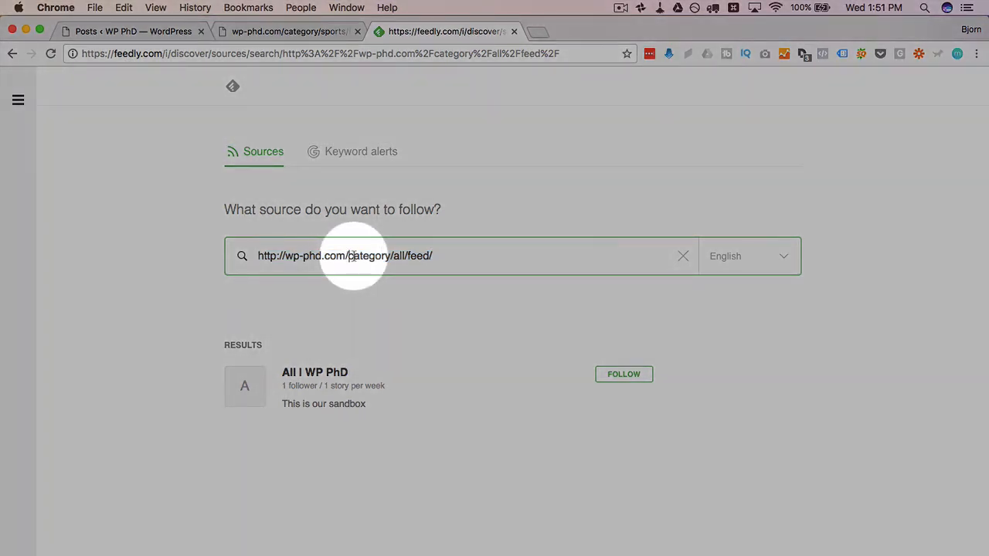
{"action": "left_click_drag", "start_coordinate": [349, 256], "coordinate": [432, 257]}
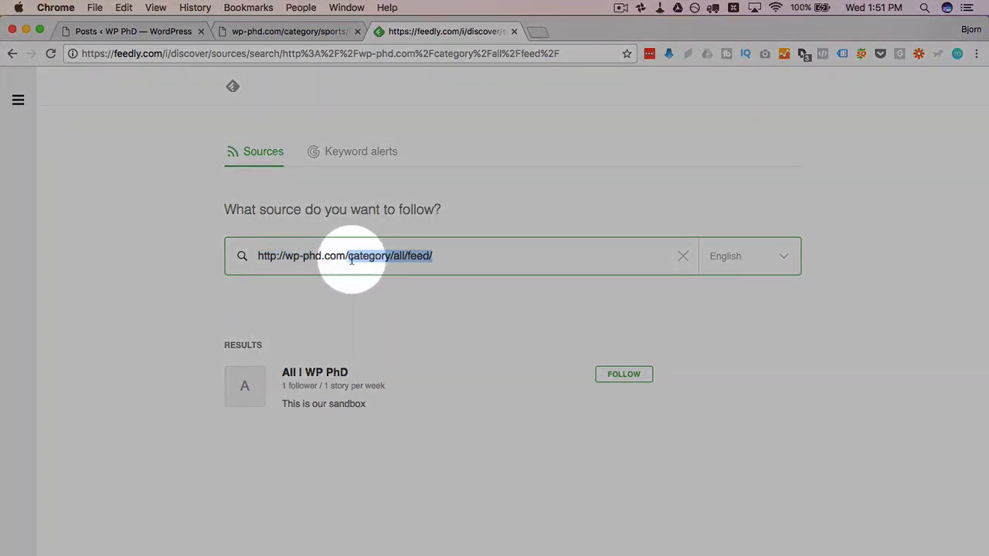
{"action": "mouse_move", "coordinate": [377, 315]}
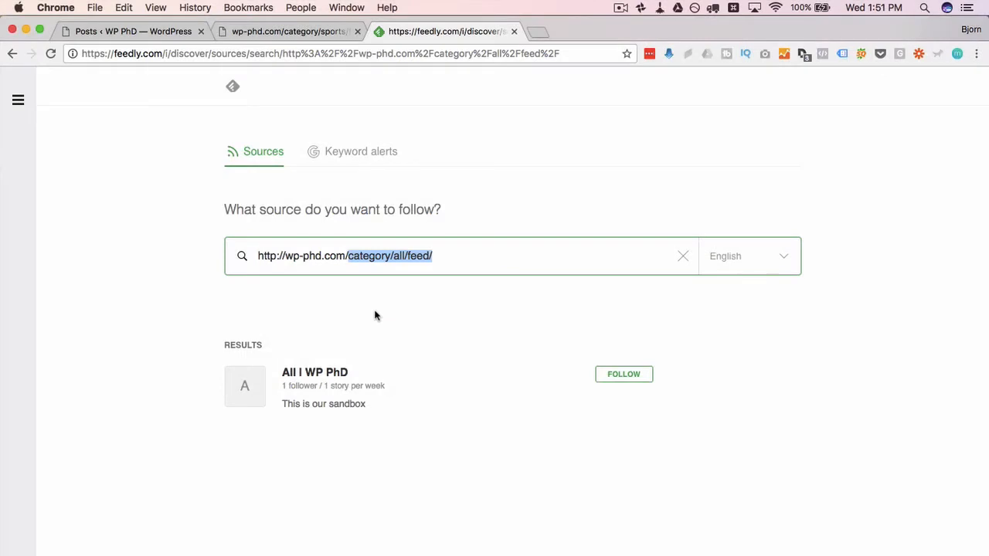
{"action": "mouse_move", "coordinate": [222, 226]}
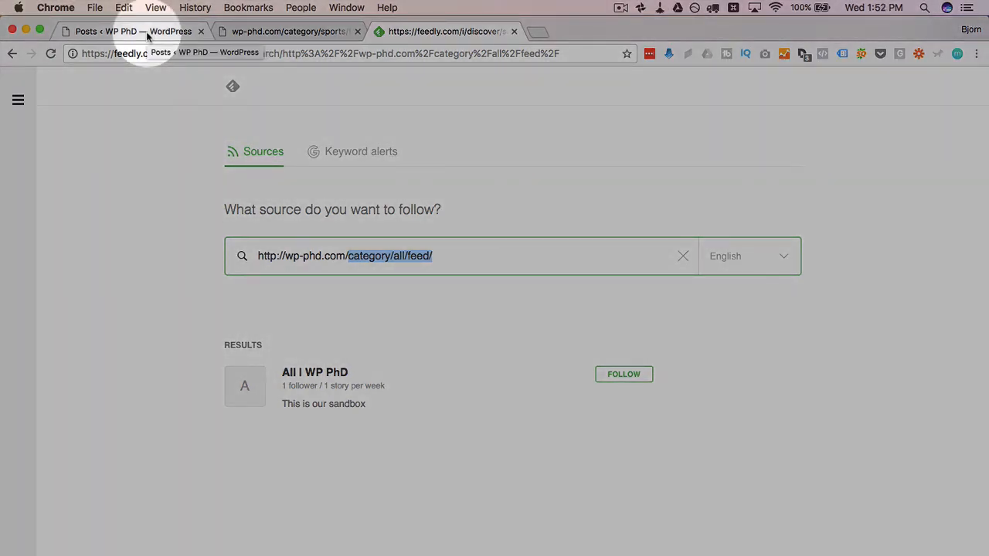
- Go to Plugins > Add New and search for 'php'
{"action": "left_click", "coordinate": [131, 31]}
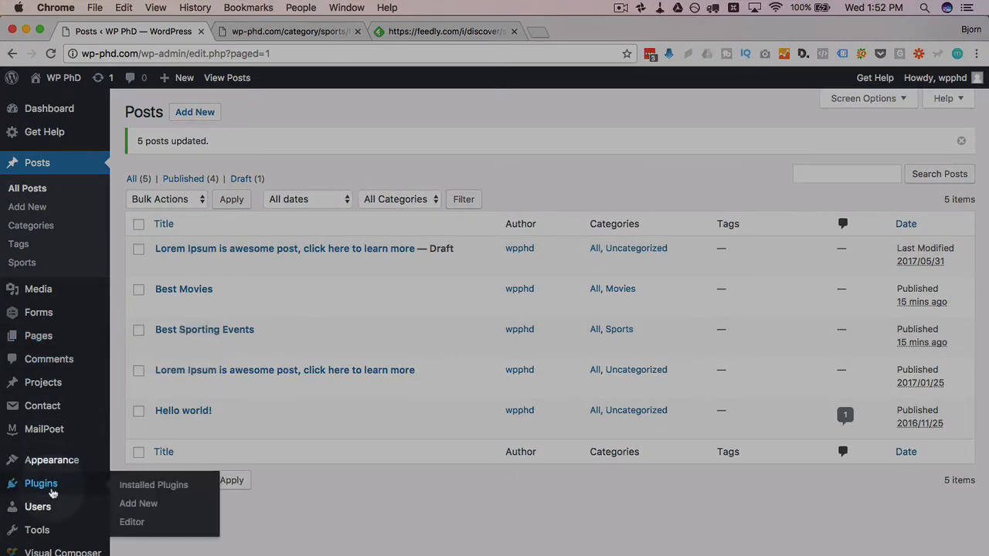
{"action": "left_click", "coordinate": [139, 503]}
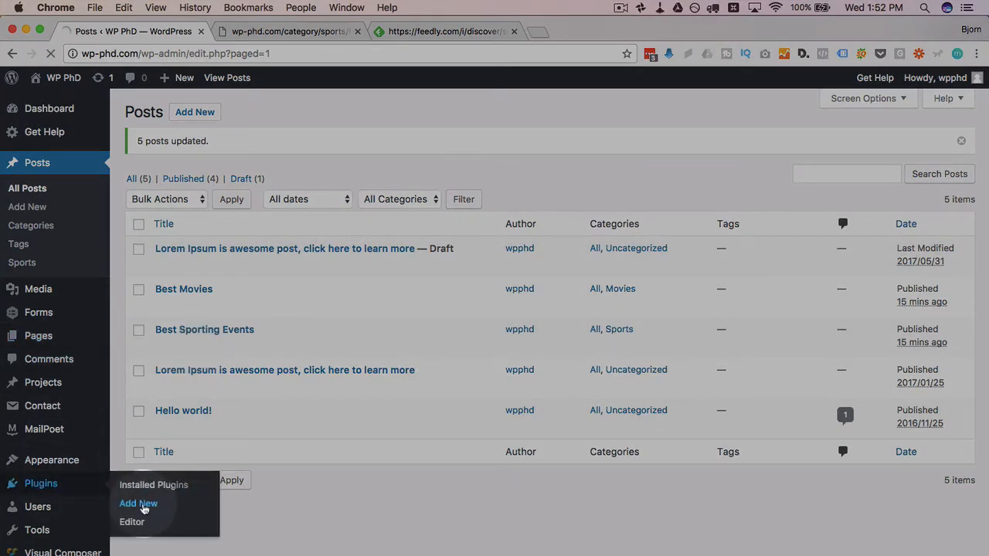
{"action": "left_click", "coordinate": [139, 504]}
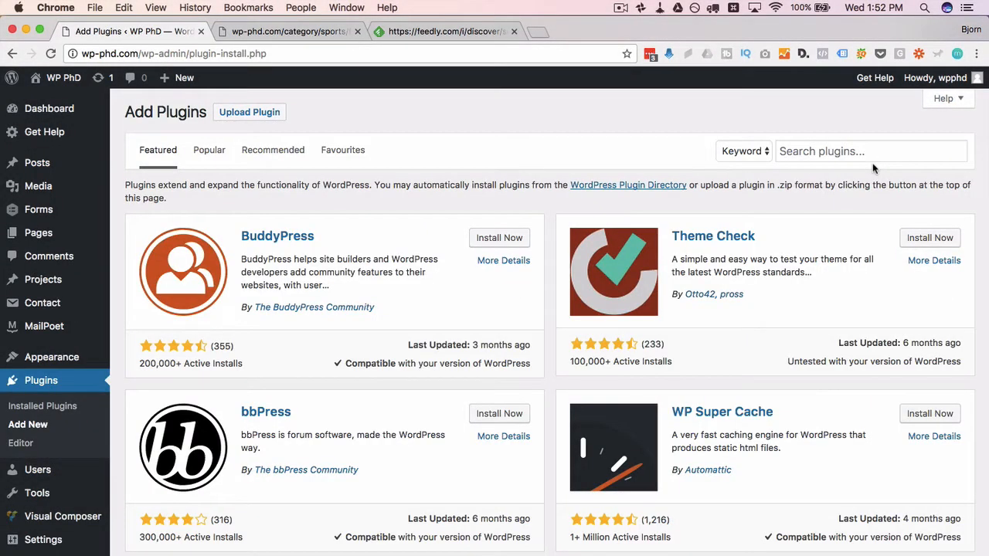
{"action": "type", "text": "php execute"}
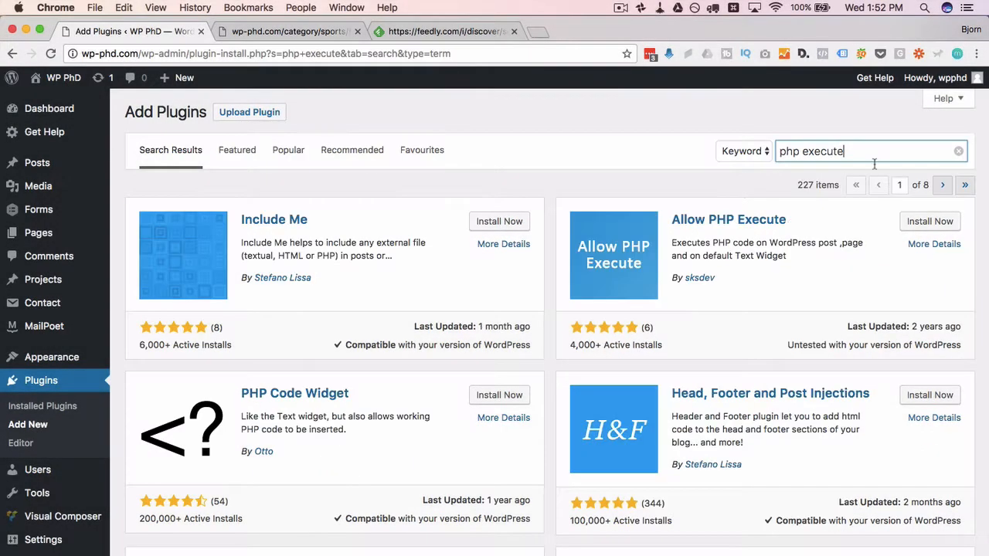
{"action": "scroll", "scroll_direction": "down", "scroll_amount": 3}
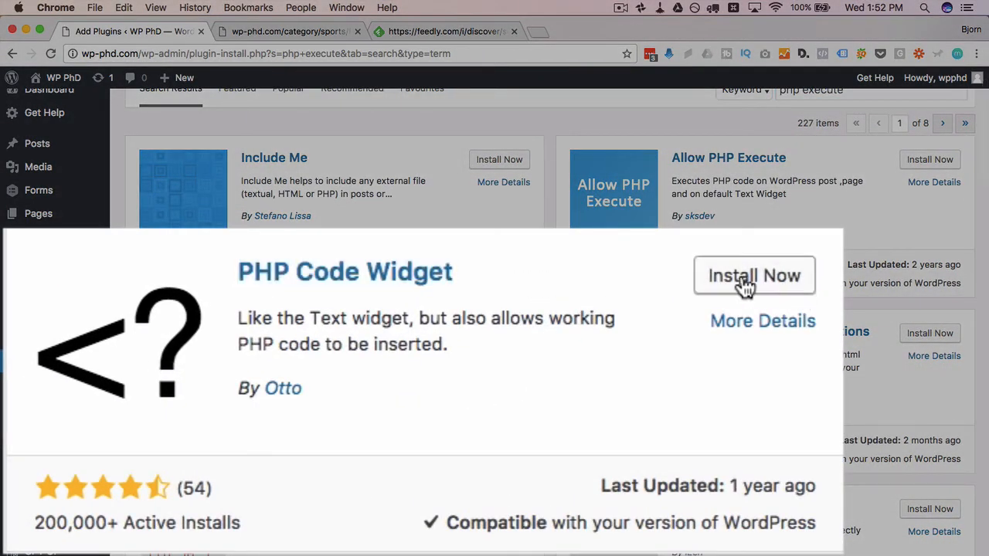
- Install and activate the PHP Code Widget plugin
{"action": "left_click", "coordinate": [754, 275]}
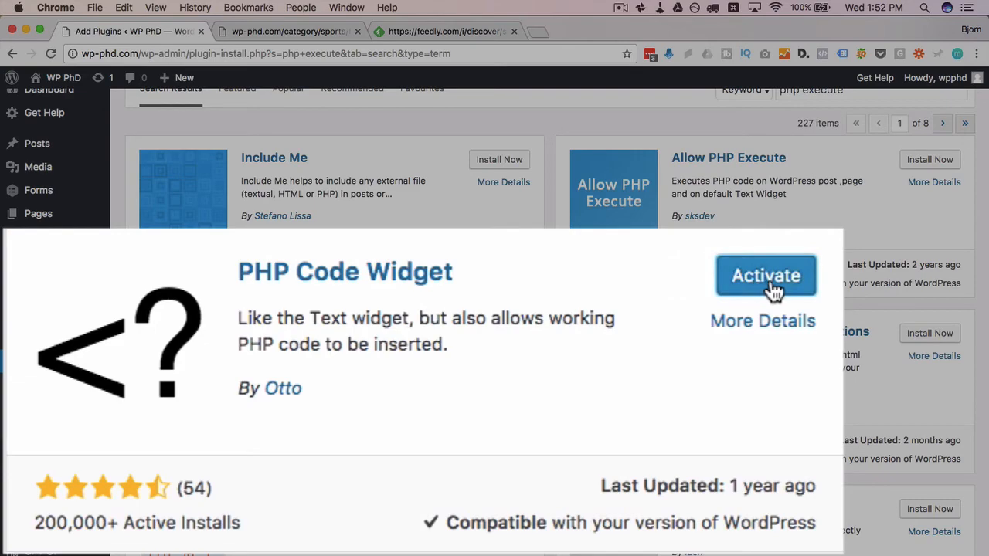
{"action": "left_click", "coordinate": [765, 275]}
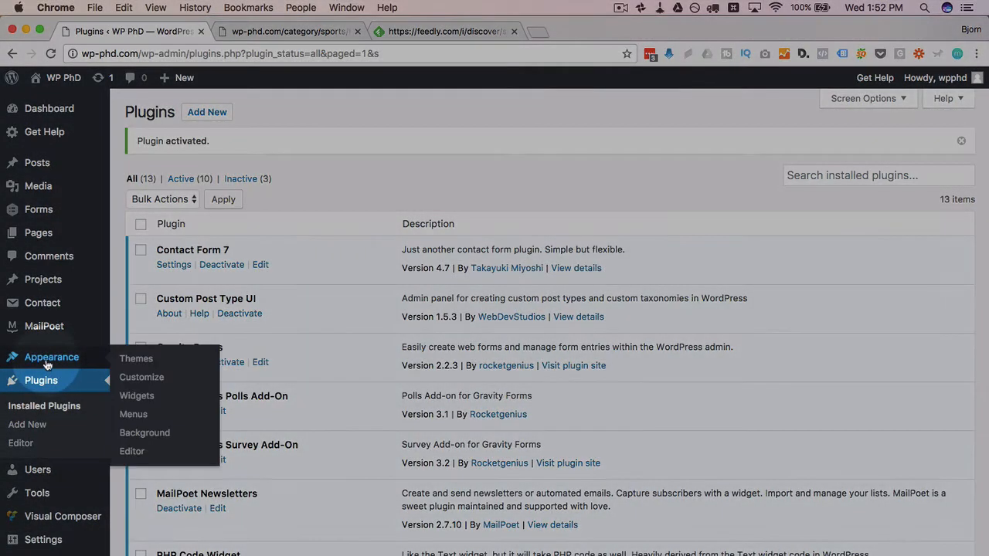
- Add a PHP Code widget to the Sidebar with wp_list_categories code using an RSS feed_image, and save it
{"action": "left_click", "coordinate": [136, 396]}
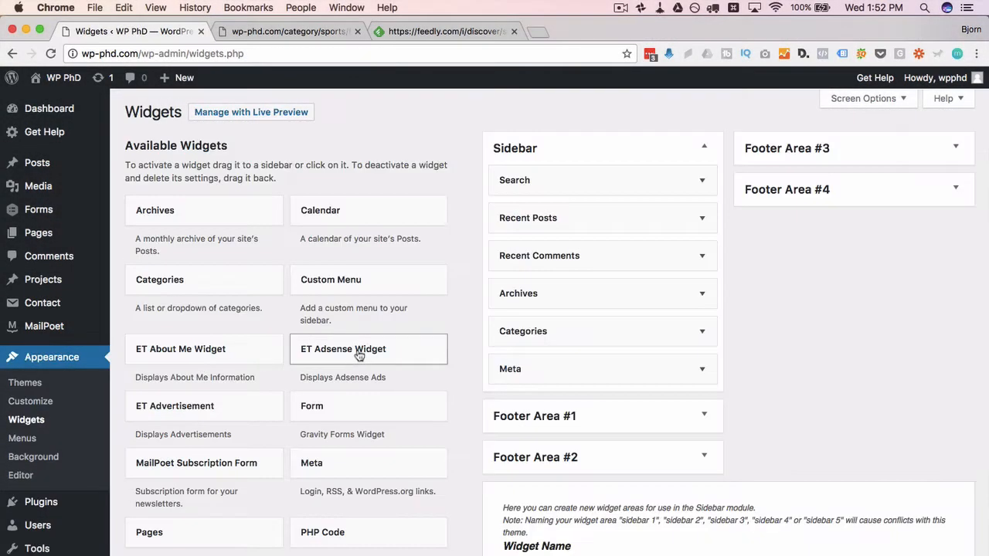
{"action": "scroll", "scroll_direction": "down", "scroll_amount": 3}
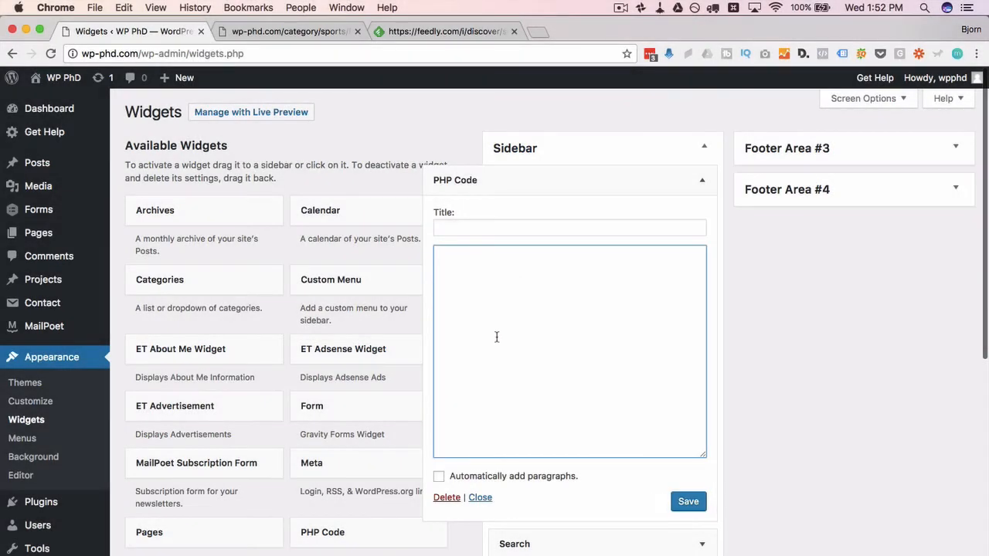
{"action": "mouse_move", "coordinate": [298, 216]}
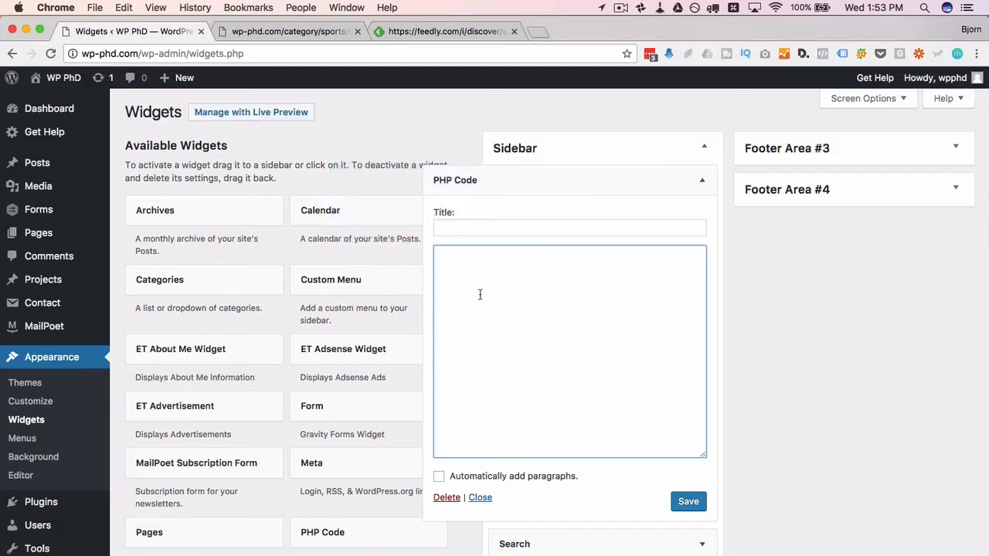
{"action": "type", "text": "<?php wp_list_categories('feed_image=http://wp-phd.com/wp-content/uploads/2017/05/rss.gif&feed=XML Feed'); ?>"}
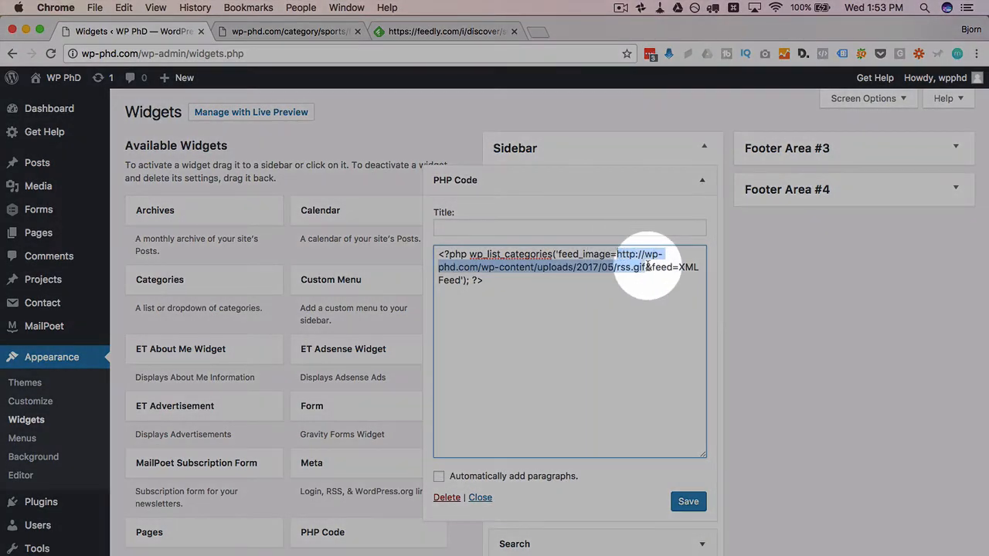
{"action": "left_click", "coordinate": [646, 272]}
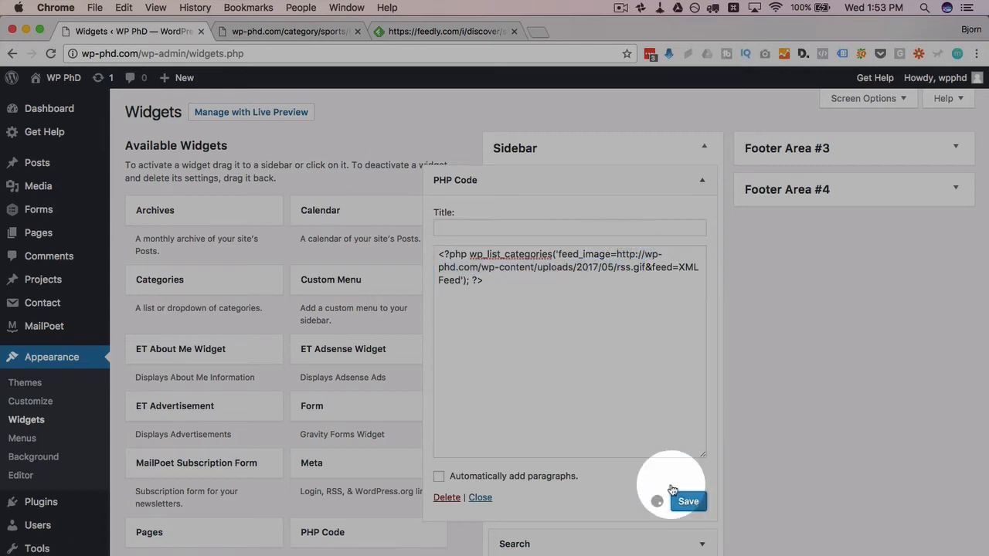
{"action": "left_click", "coordinate": [290, 31]}
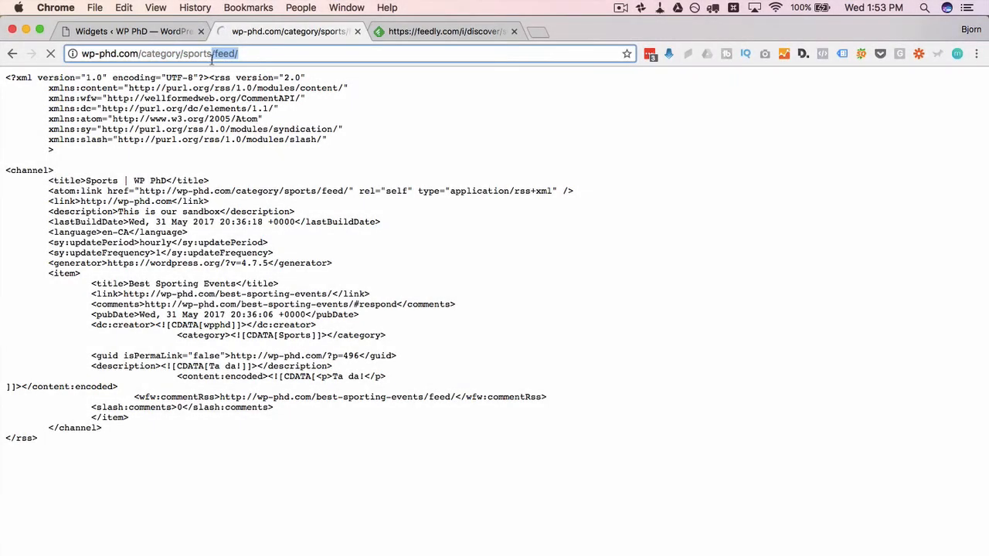
{"action": "type", "text": "wp-phd.com/cat"}
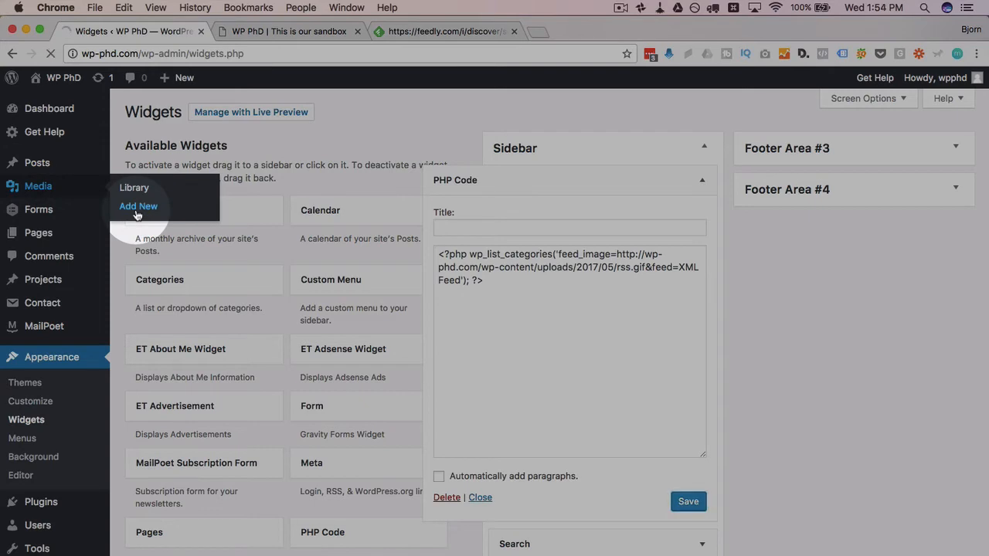
- Upload the rss-small image to the media library and copy its file URL
{"action": "left_click", "coordinate": [139, 205]}
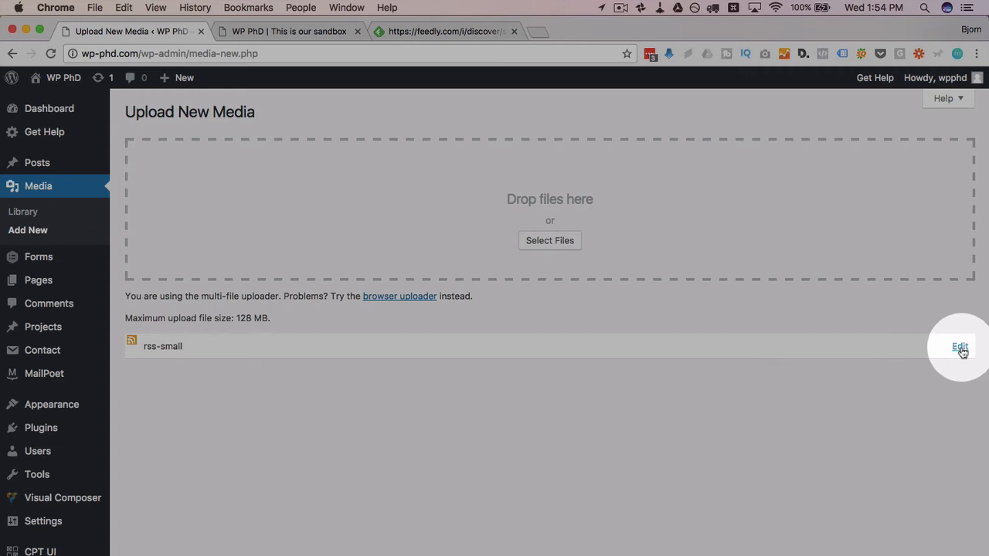
{"action": "left_click", "coordinate": [959, 346]}
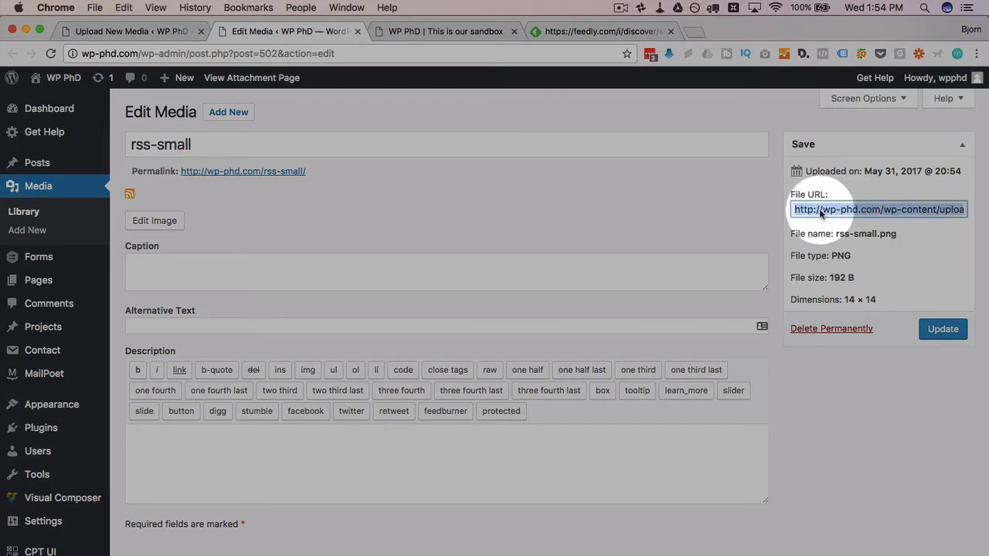
{"action": "right_click", "coordinate": [878, 210]}
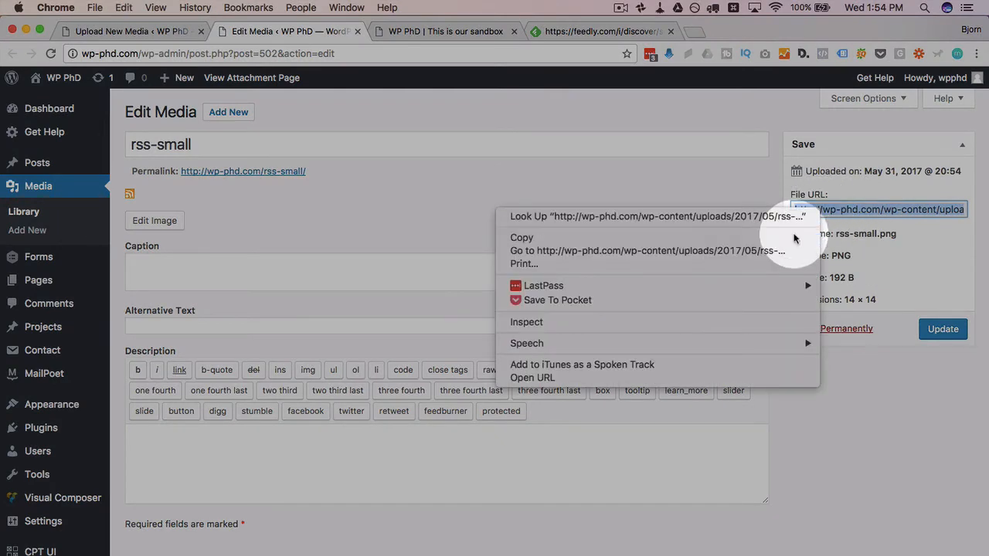
{"action": "left_click", "coordinate": [126, 31]}
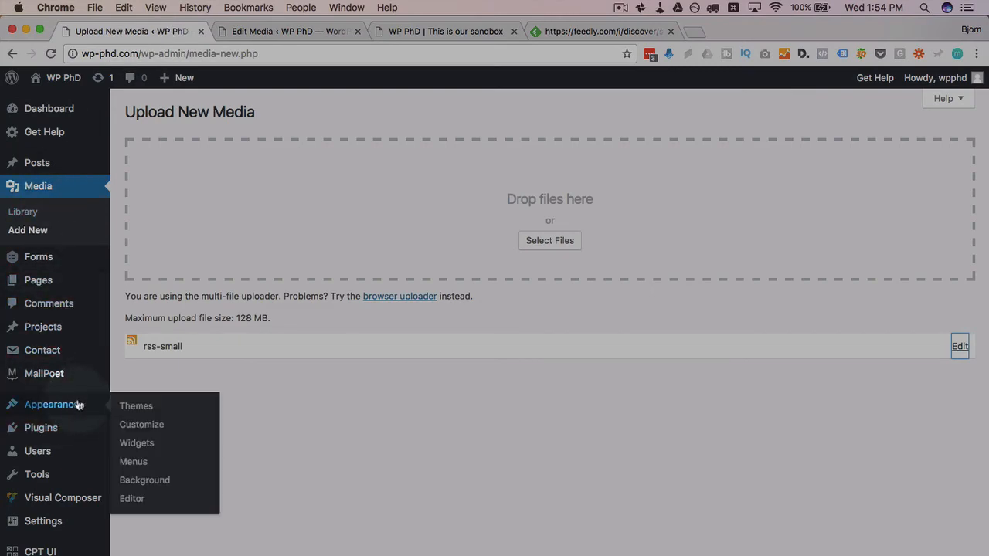
- Paste the rss-small.png URL over the old image address in the PHP Code widget and save
{"action": "left_click", "coordinate": [136, 442]}
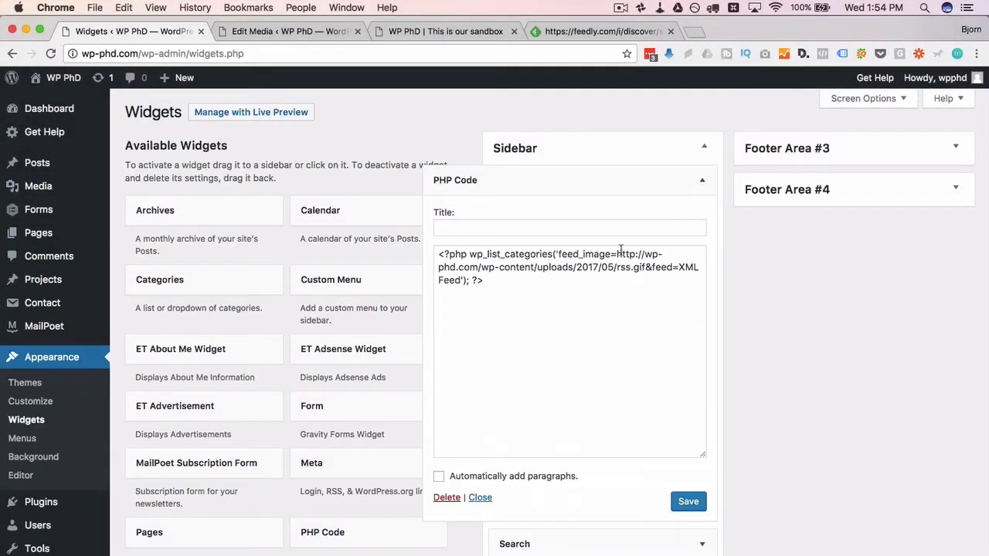
{"action": "right_click", "coordinate": [610, 265]}
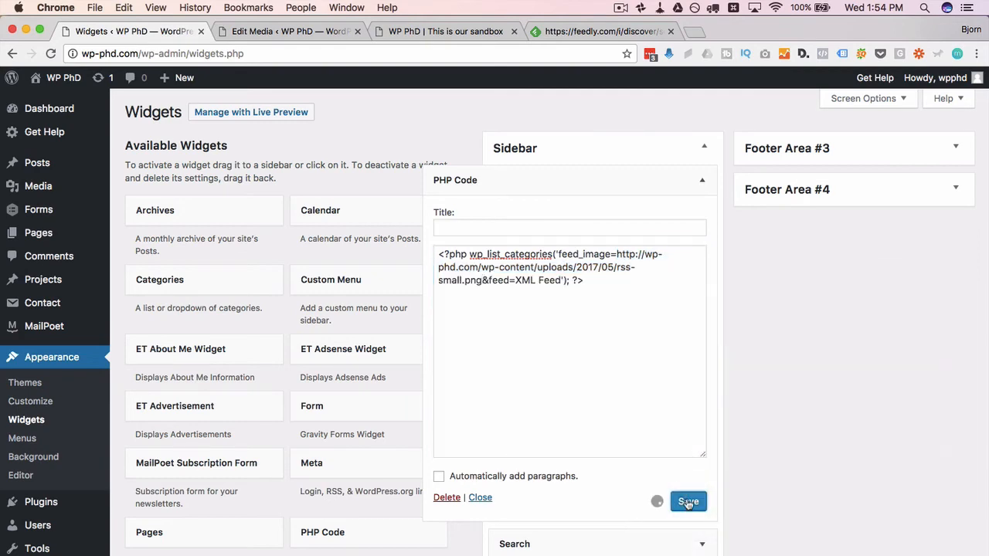
{"action": "left_click", "coordinate": [445, 31]}
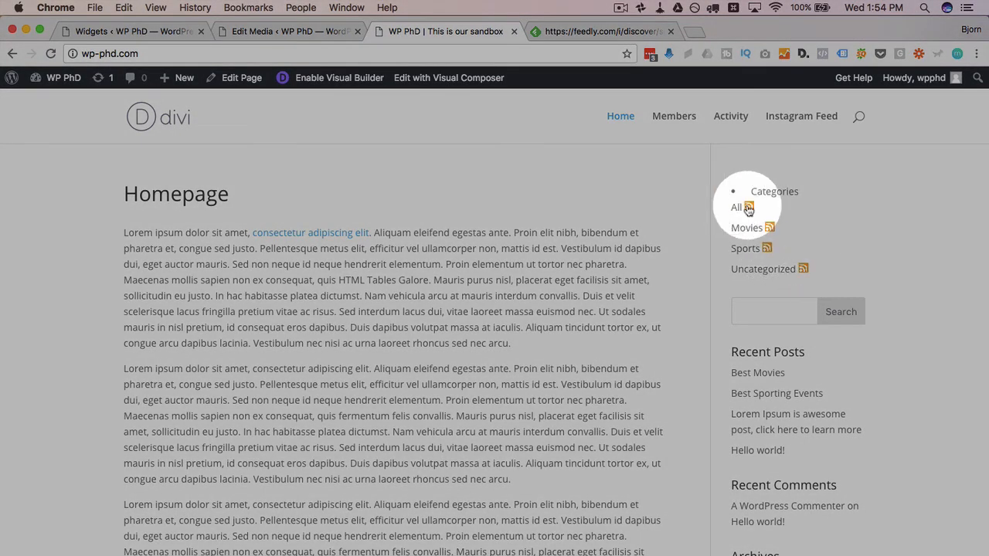
{"action": "mouse_move", "coordinate": [760, 227]}
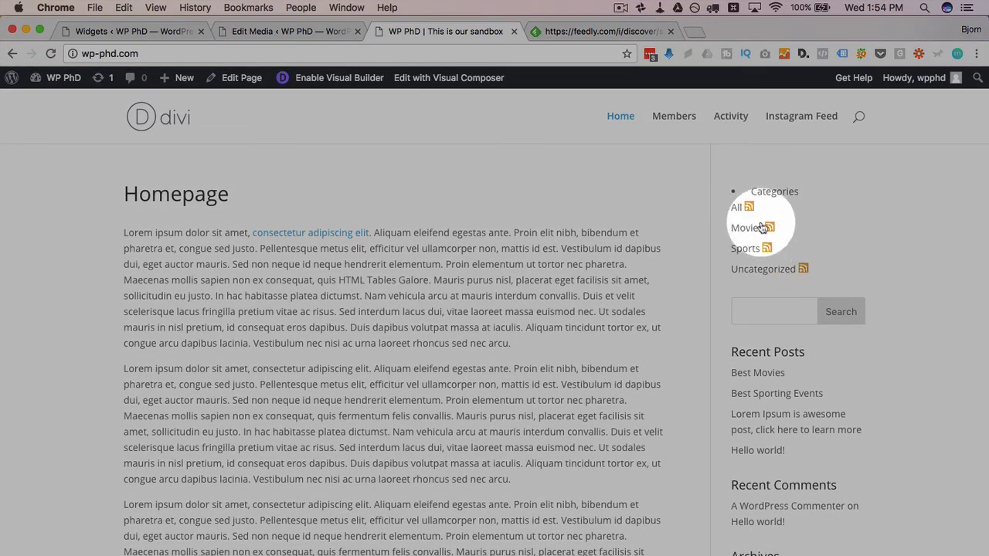
- Open the All category's feed from its sidebar RSS icon twice, returning to the homepage each time
{"action": "left_click", "coordinate": [748, 207]}
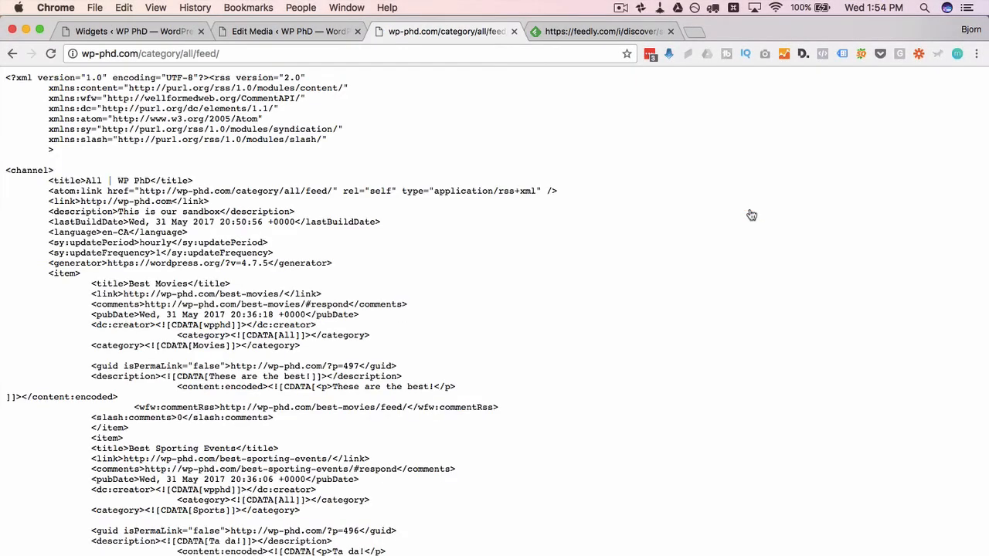
{"action": "mouse_move", "coordinate": [108, 338]}
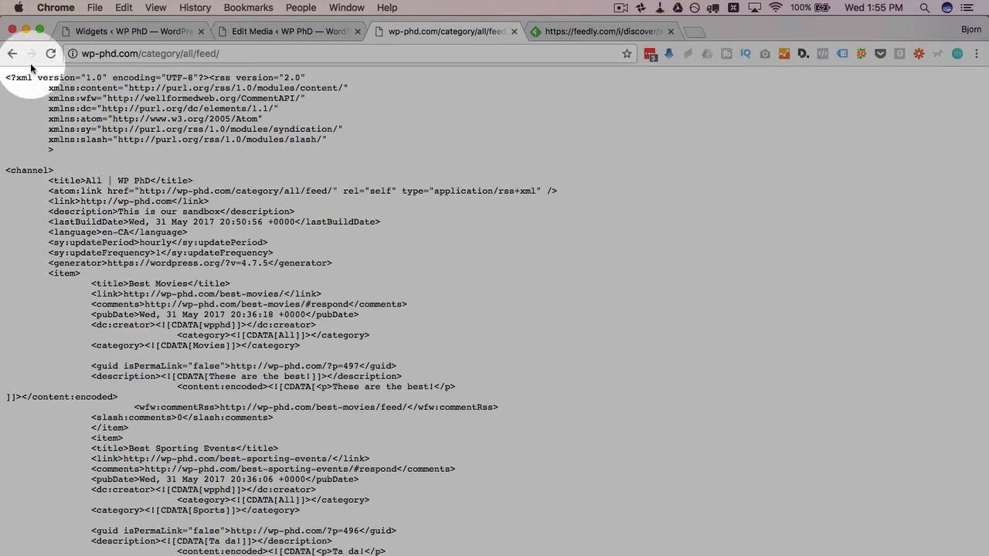
{"action": "left_click", "coordinate": [12, 53]}
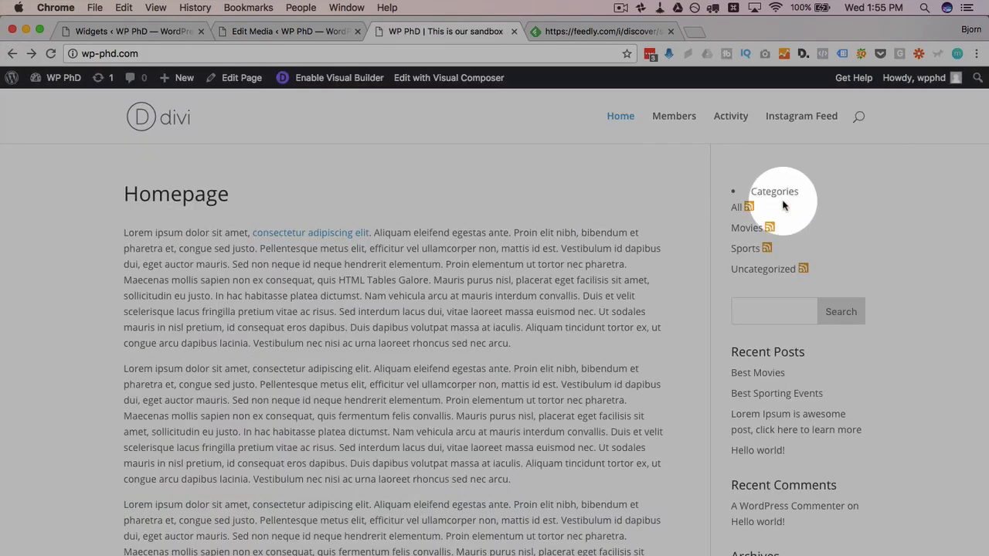
{"action": "mouse_move", "coordinate": [770, 211]}
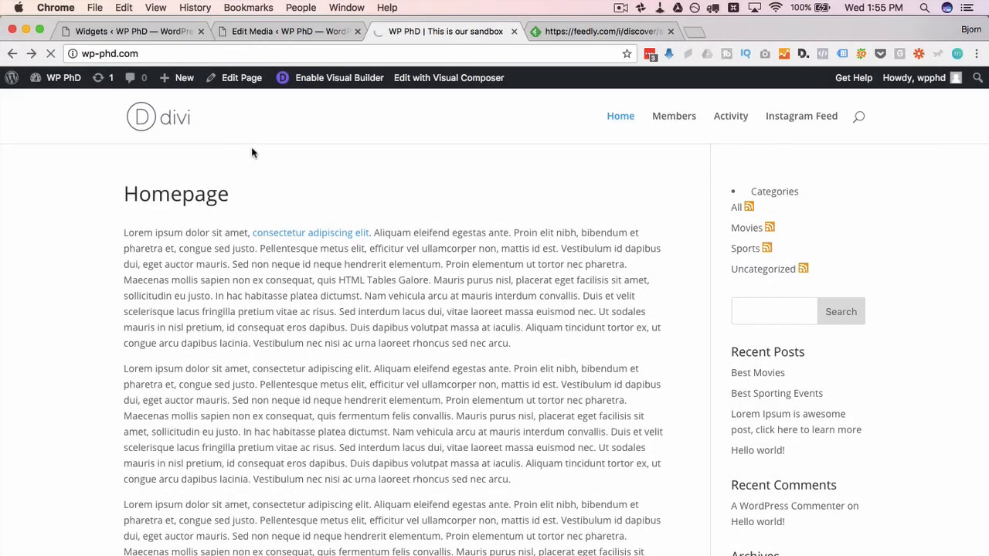
{"action": "left_click", "coordinate": [748, 207]}
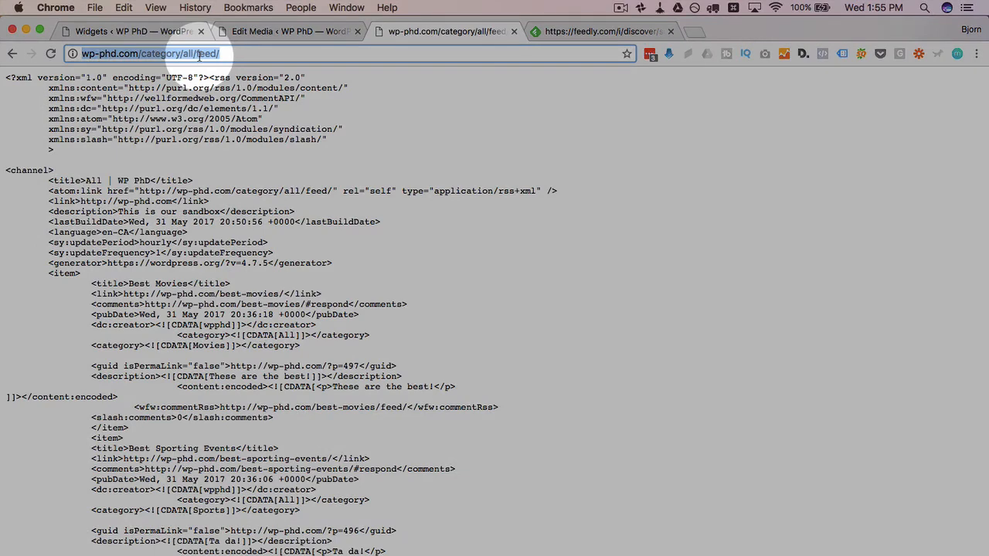
{"action": "left_click", "coordinate": [12, 52]}
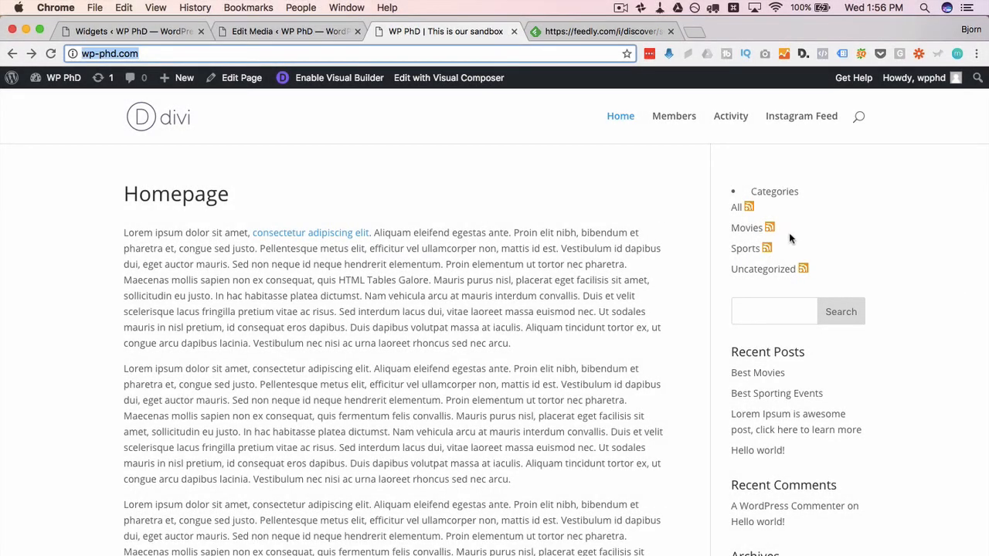
{"action": "mouse_move", "coordinate": [646, 303]}
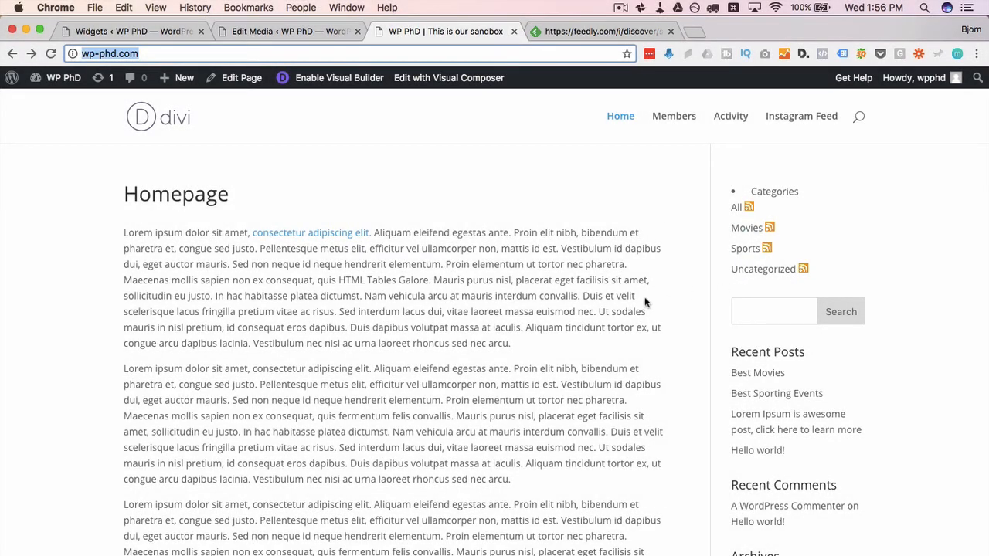